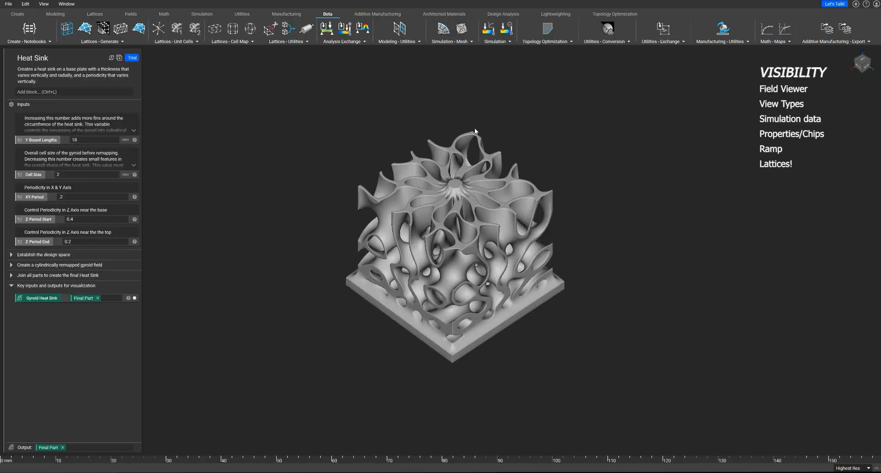
Orbit the heat sink and bring up options for the Final Part block in the join section.
left_click_drag(475, 132, 557, 89)
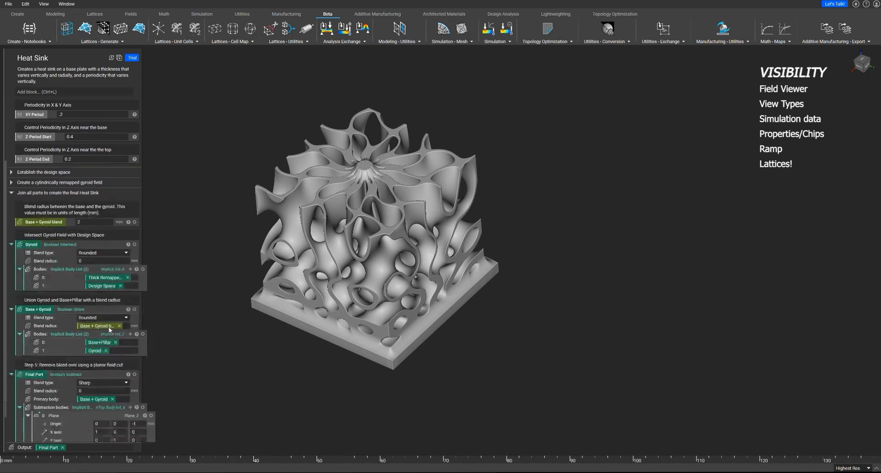
scroll("down", 3)
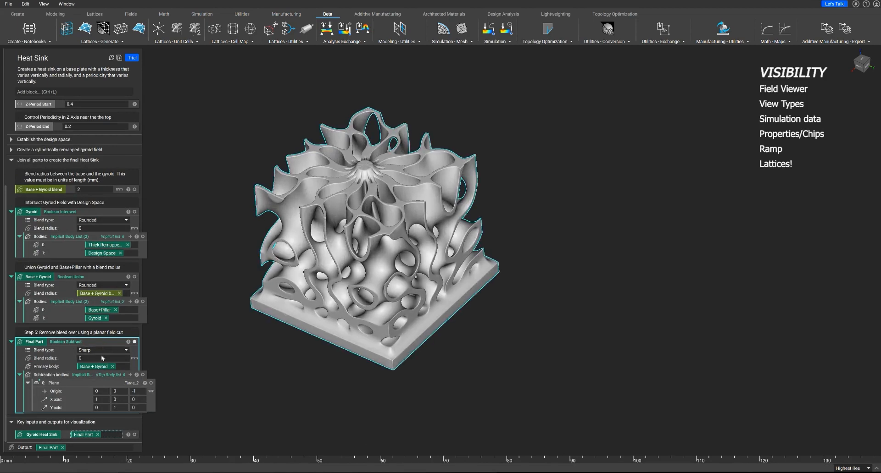
mouse_move(79, 347)
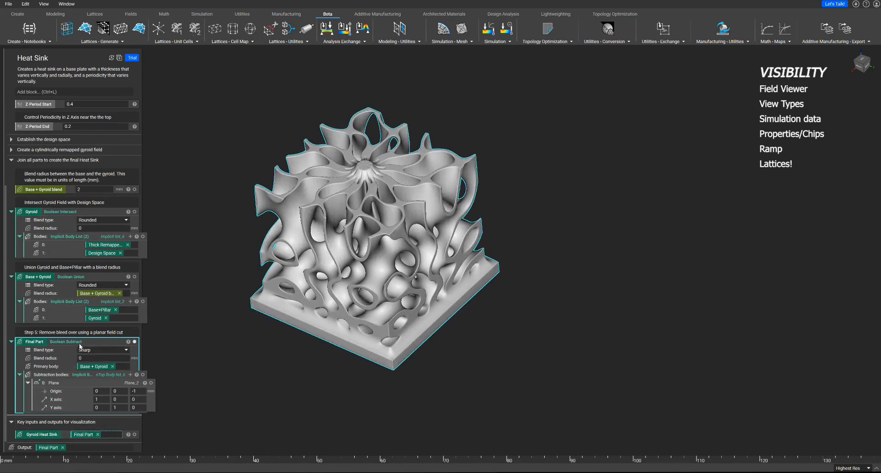
right_click(79, 342)
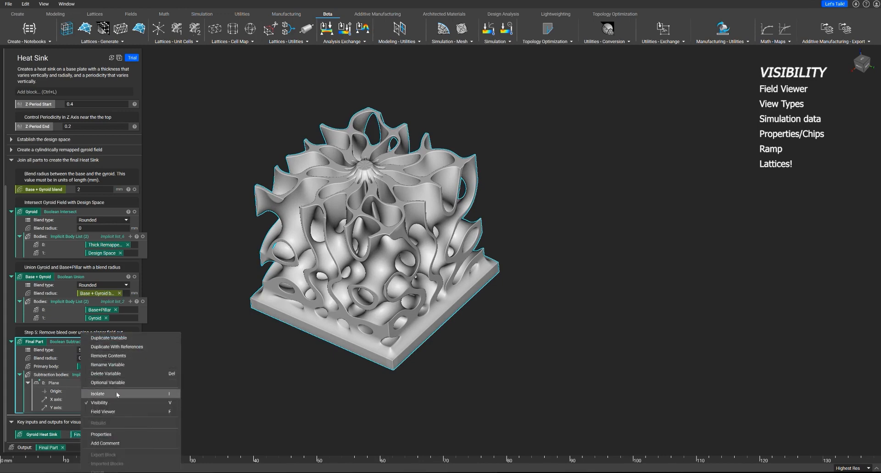
mouse_move(74, 288)
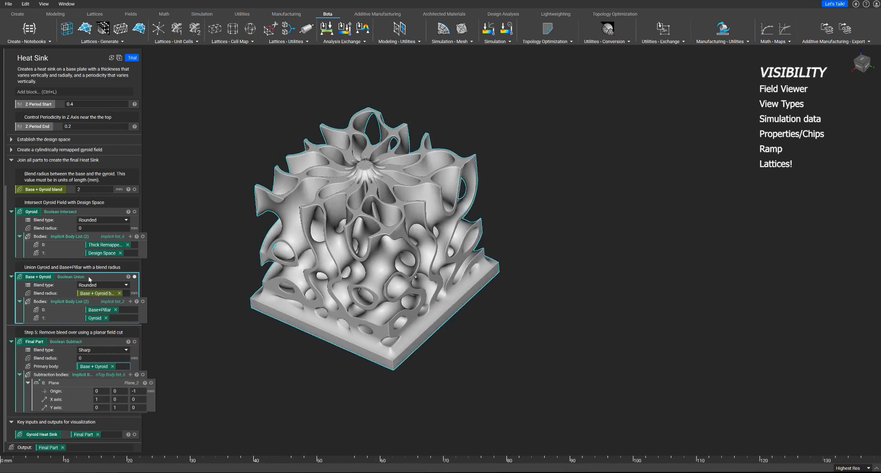
mouse_move(500, 297)
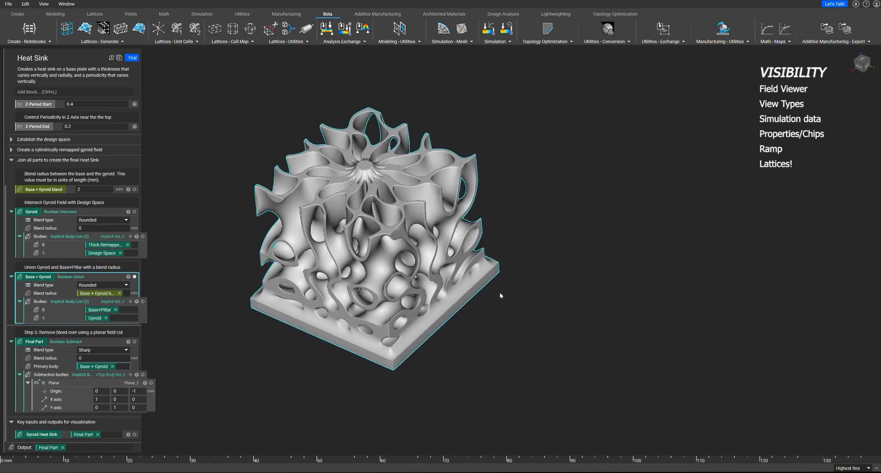
Scroll the notebook past the Gyroid and Base + Gyroid blocks.
scroll("down", 3)
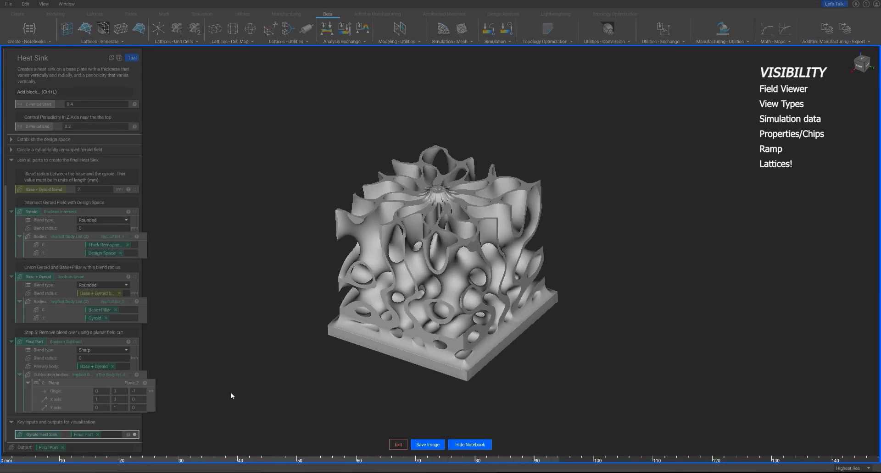
mouse_move(398, 445)
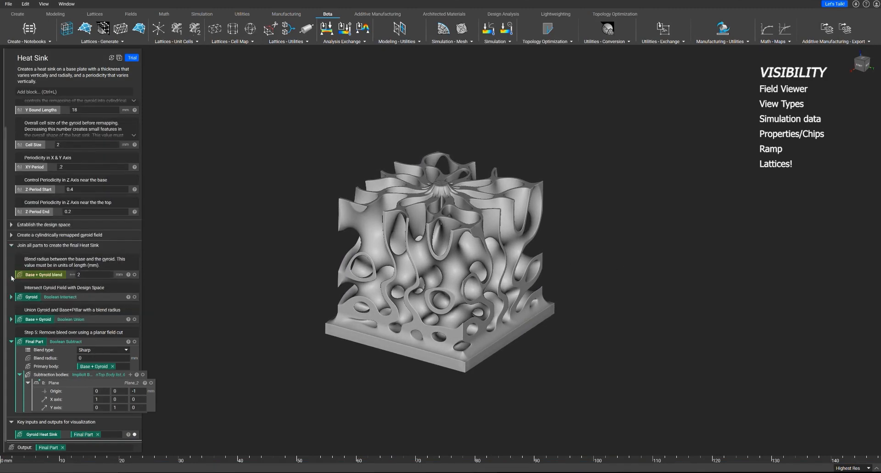
mouse_move(66, 196)
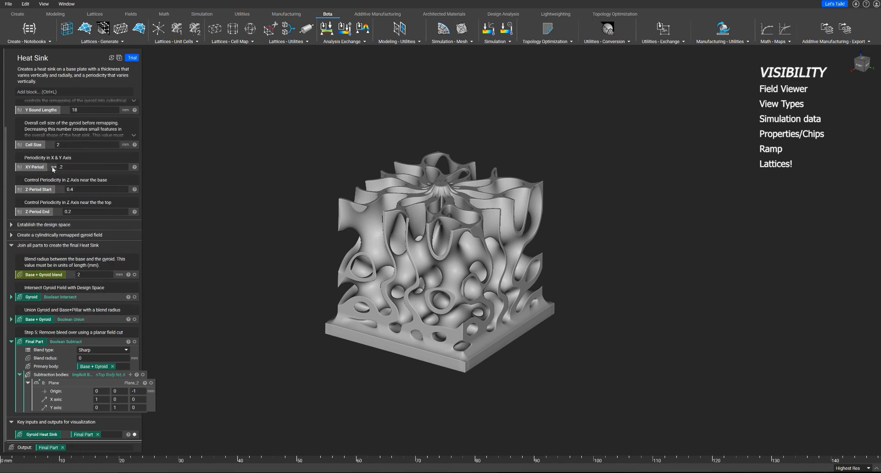
mouse_move(53, 167)
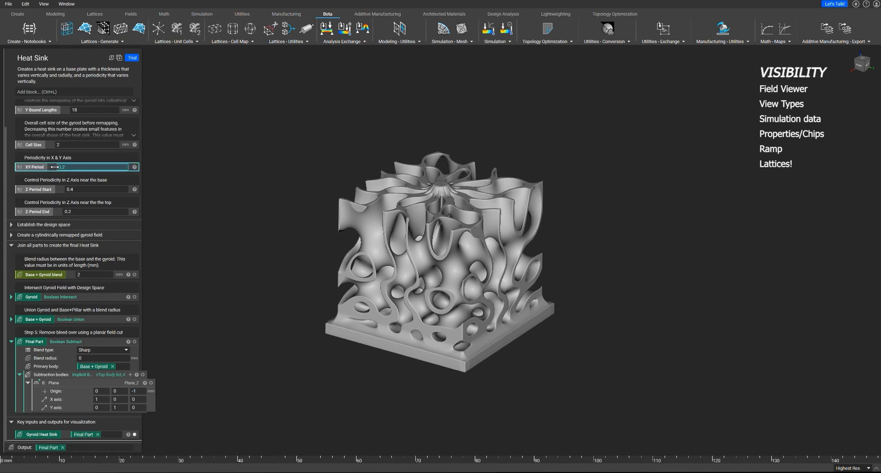
Scrub the XY Period down to 0.35 for a denser, finer gyroid.
left_click_drag(61, 167, 77, 167)
type("0.35")
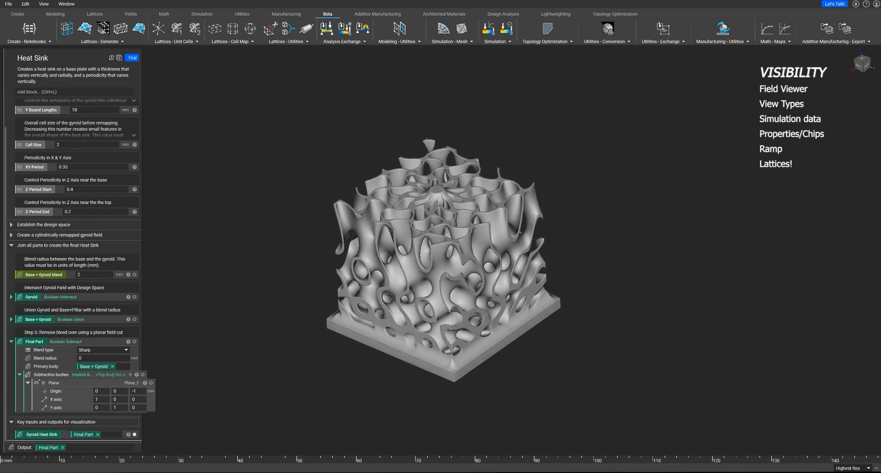
Section-cut the Gyroid Heat Sink output along a rotated plane to expose the gyroid interior.
left_click(41, 434)
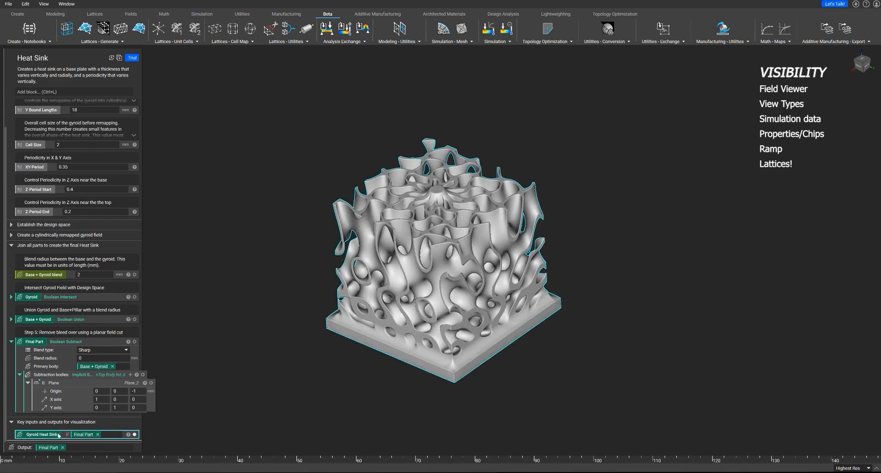
mouse_move(42, 435)
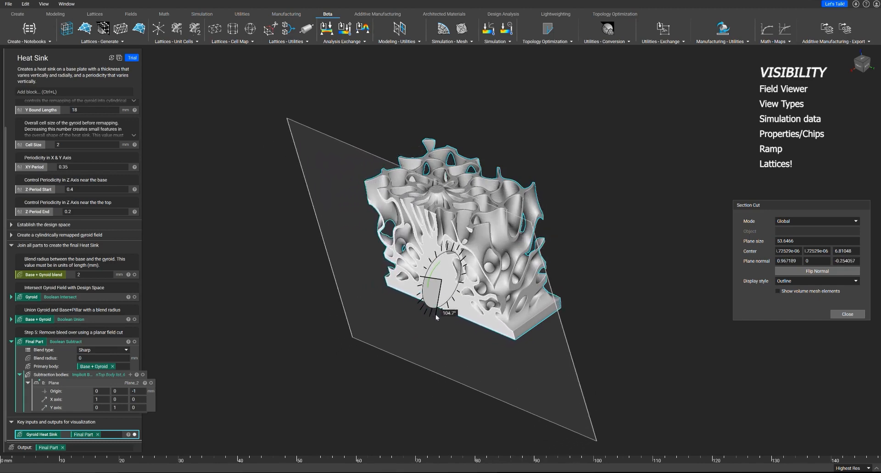
left_click(8, 4)
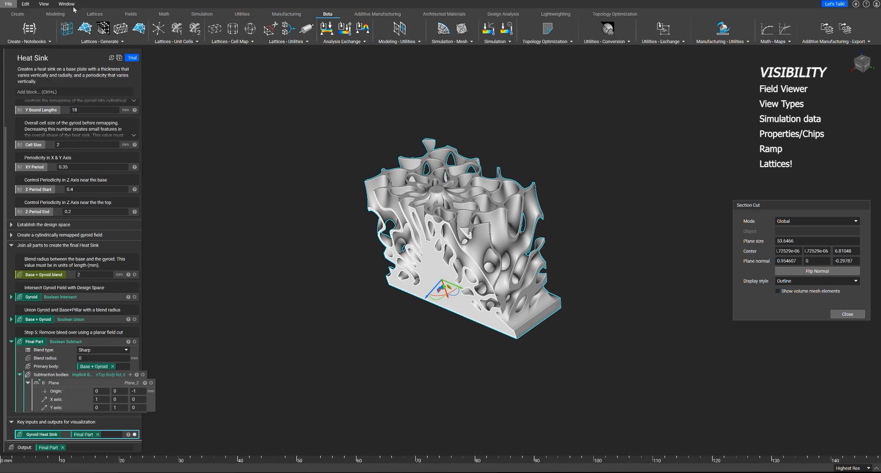
Return to the start page and load the Logo Driven Textures example.
left_click(43, 3)
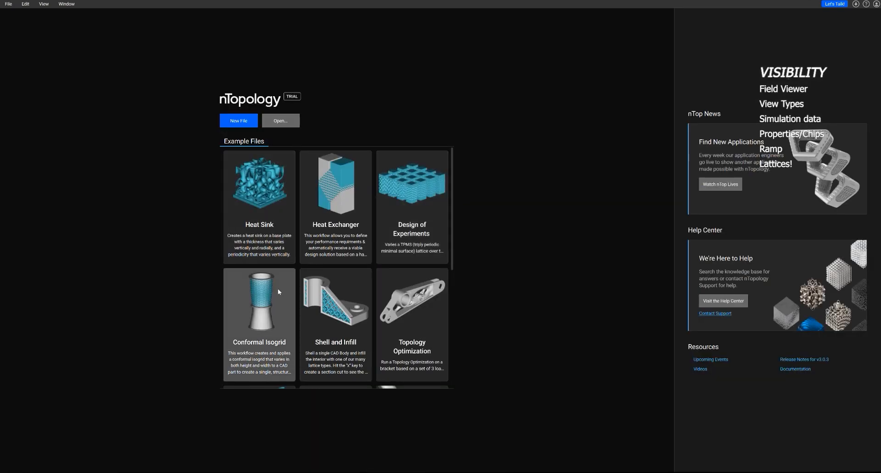
scroll("down", 3)
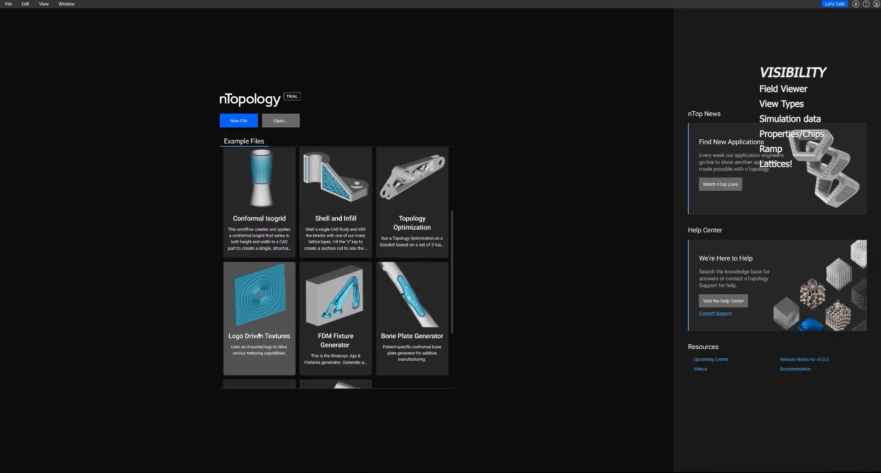
left_click(237, 121)
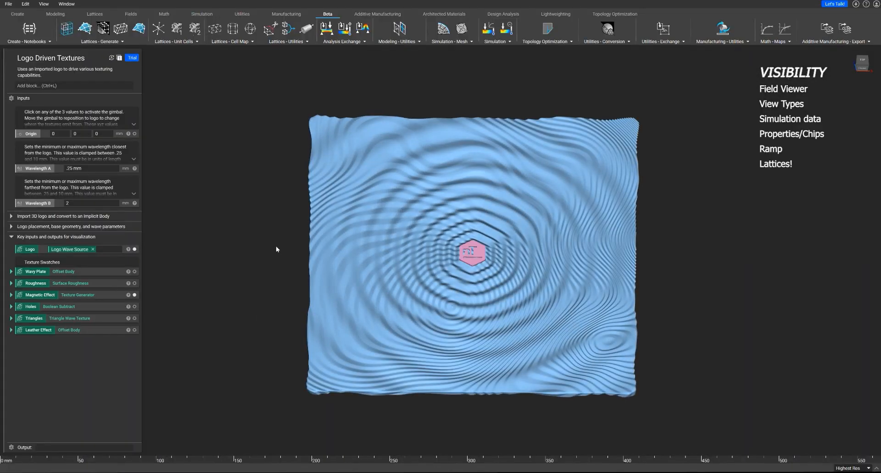
Show the Wavy Plate texture alone around the logo and expand the Wavy Plate block's inputs.
left_click_drag(275, 250, 232, 246)
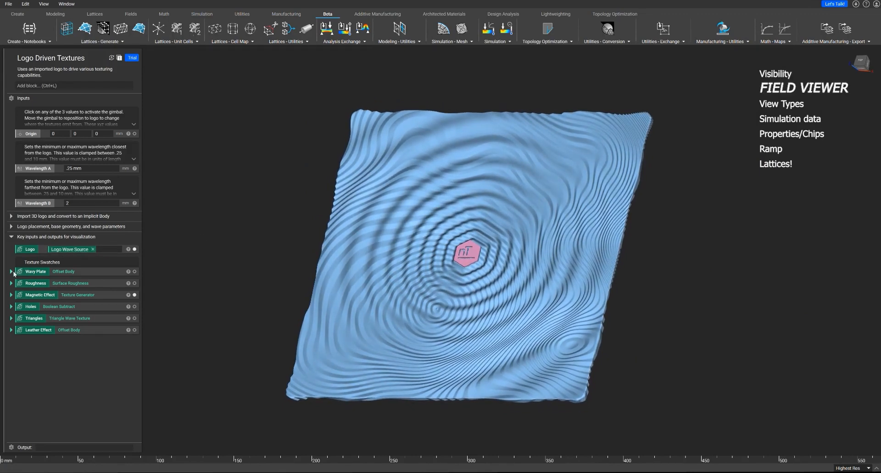
left_click_drag(466, 252, 391, 246)
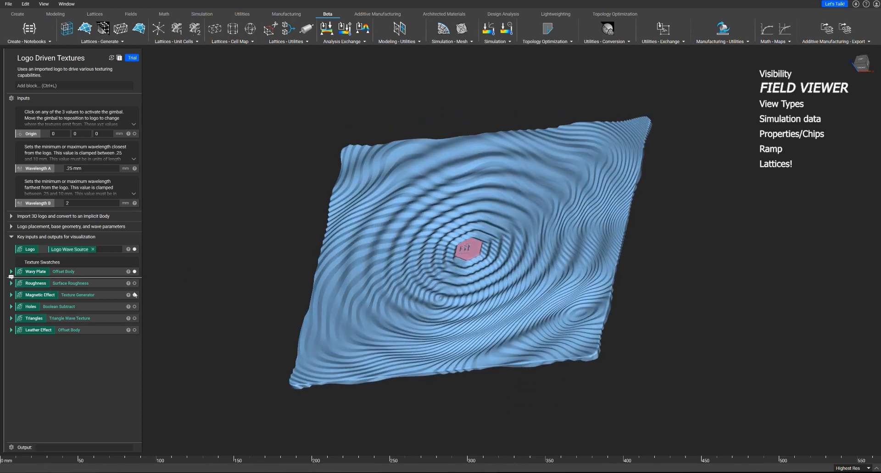
left_click(134, 249)
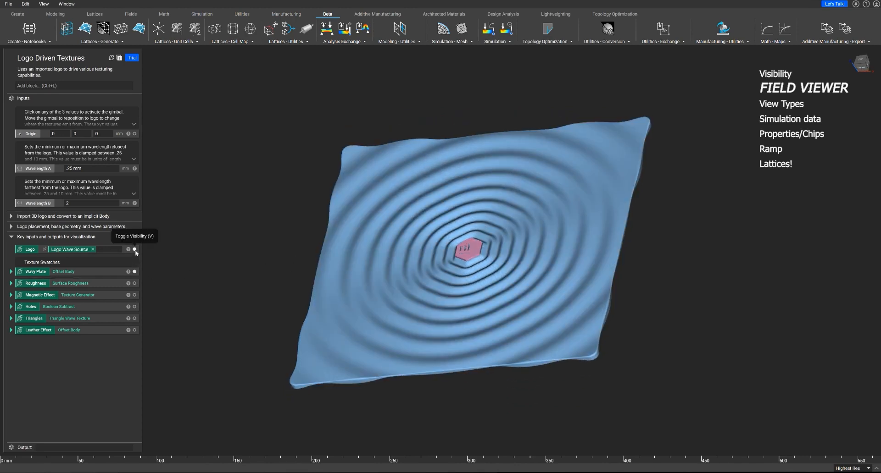
left_click(134, 272)
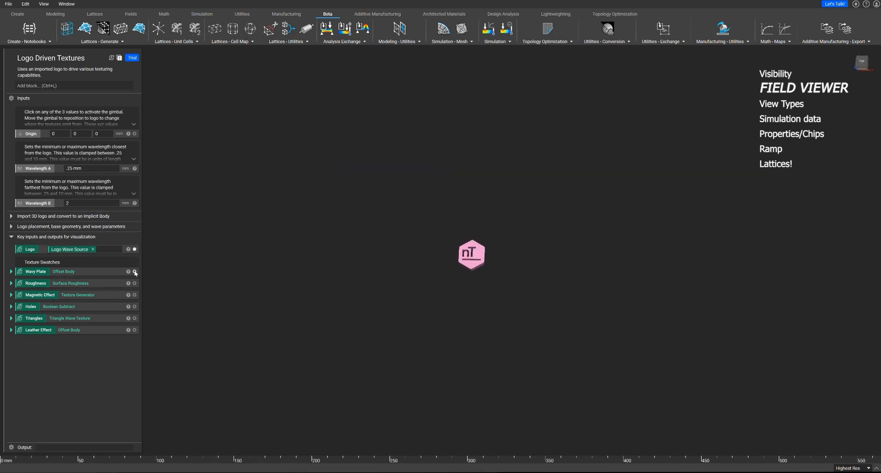
left_click(134, 250)
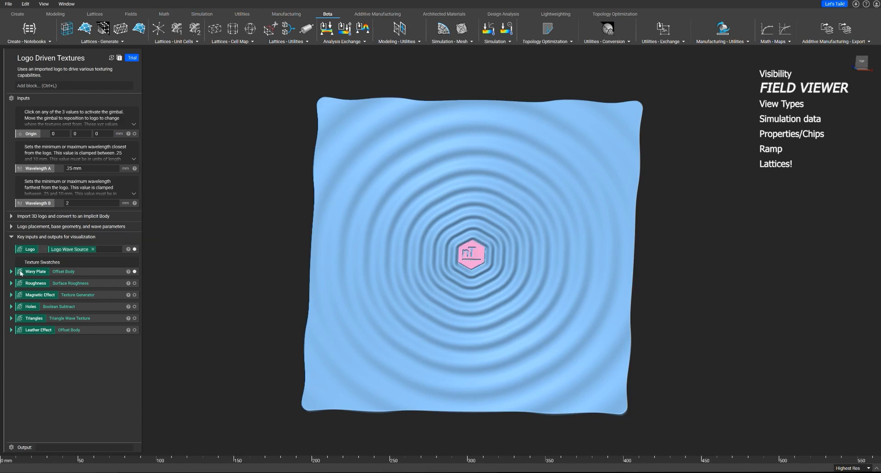
left_click(11, 272)
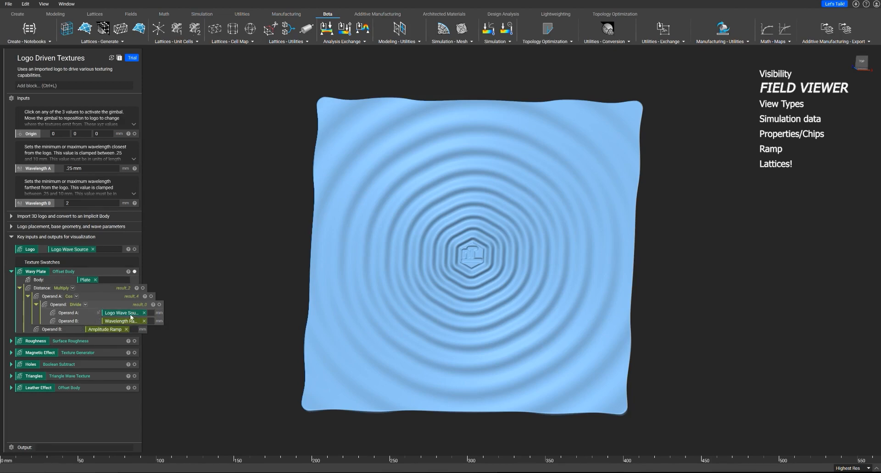
mouse_move(121, 313)
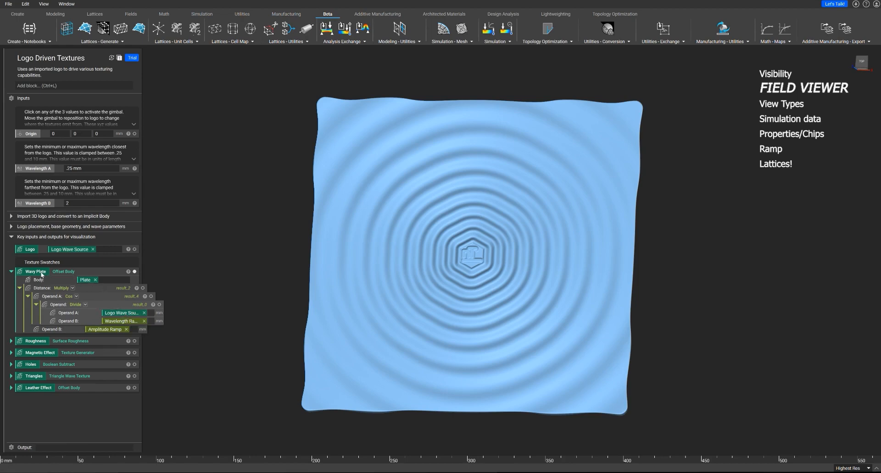
mouse_move(74, 295)
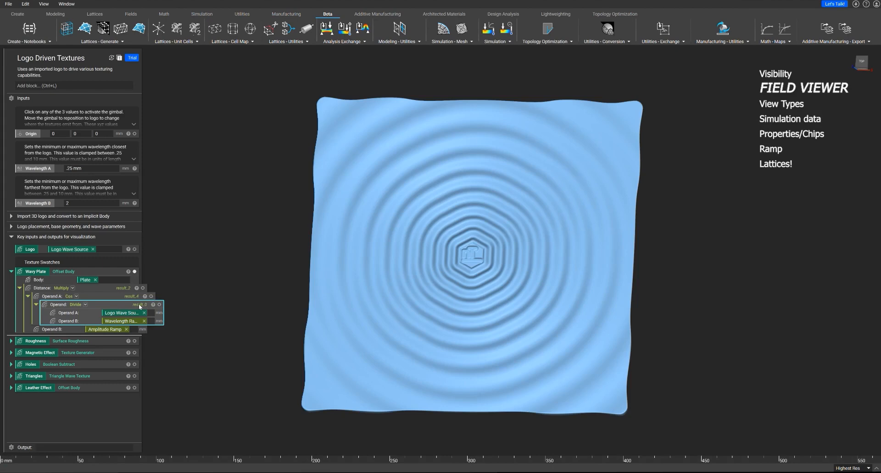
View the Divide wave operation in the Field Viewer with the plate hidden and the plane size selected for 200.
right_click(140, 304)
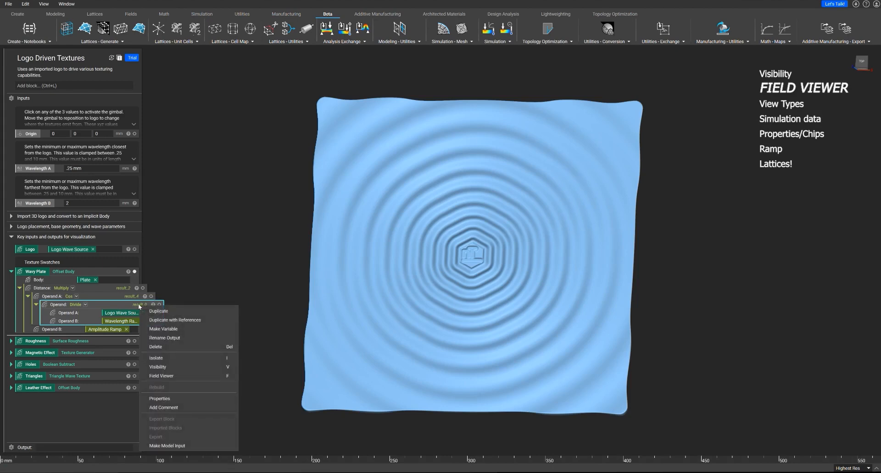
mouse_move(120, 304)
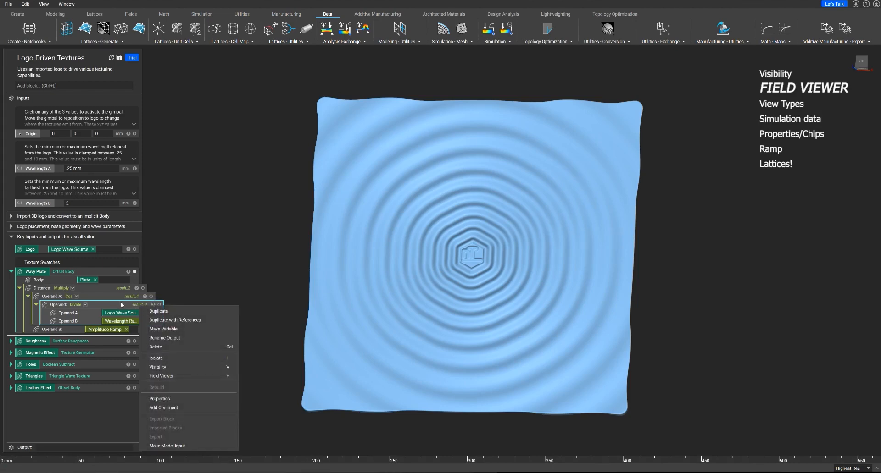
left_click(161, 376)
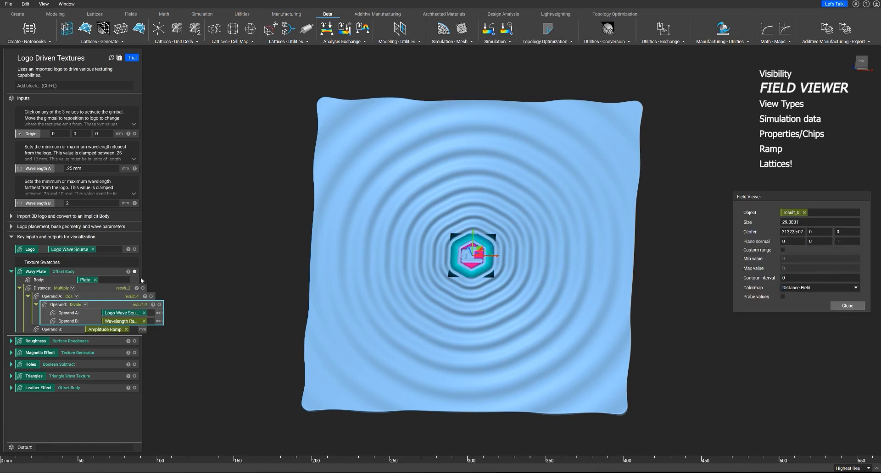
mouse_move(134, 271)
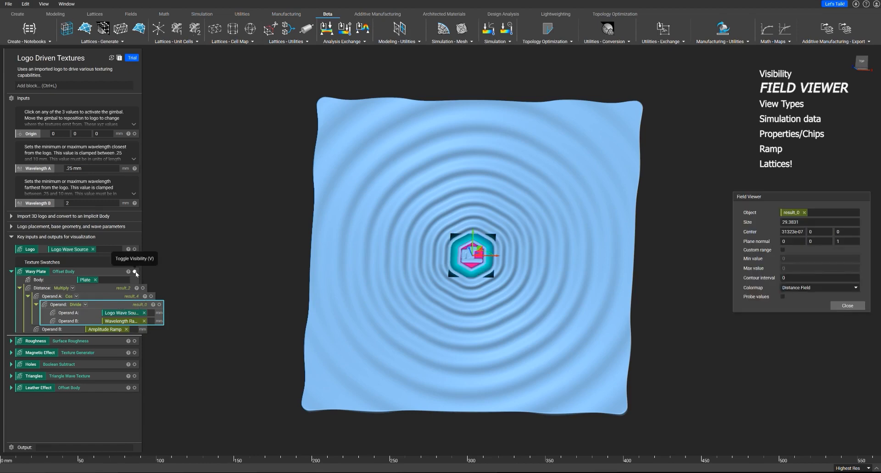
left_click(136, 272)
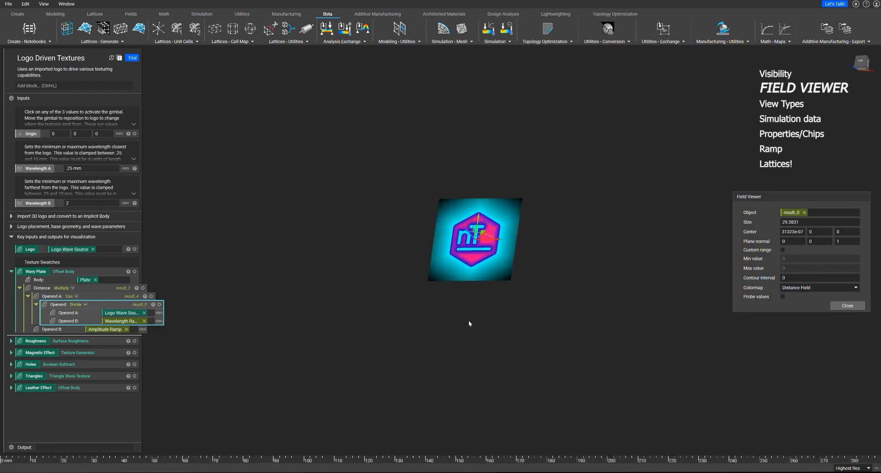
triple_click(818, 222)
type("200")
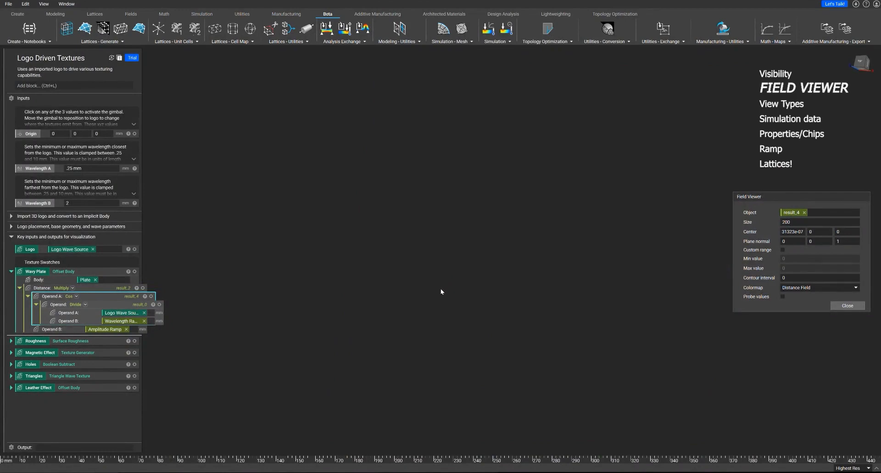
mouse_move(422, 302)
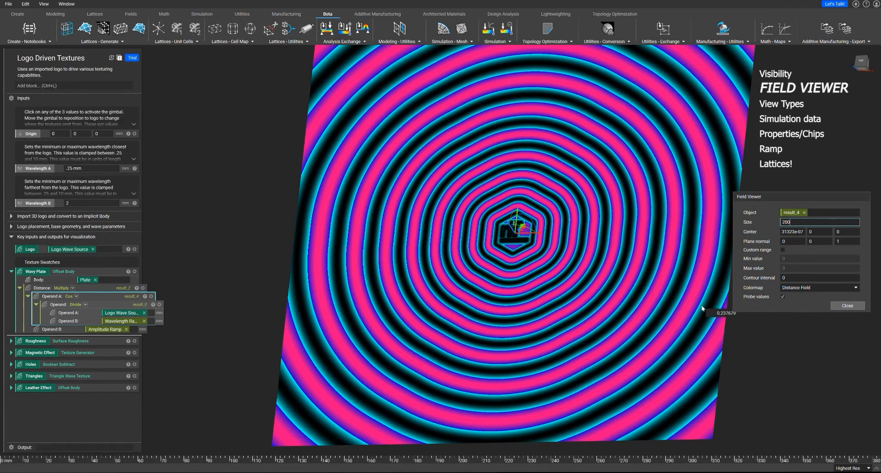
mouse_move(707, 312)
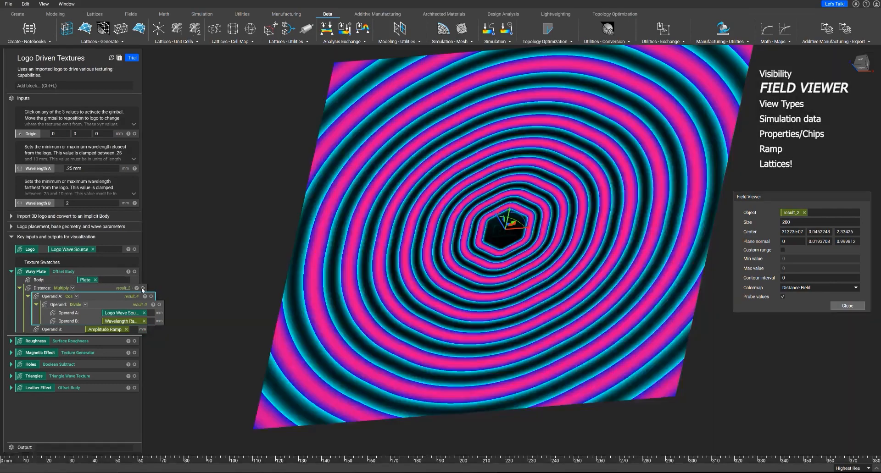
mouse_move(143, 288)
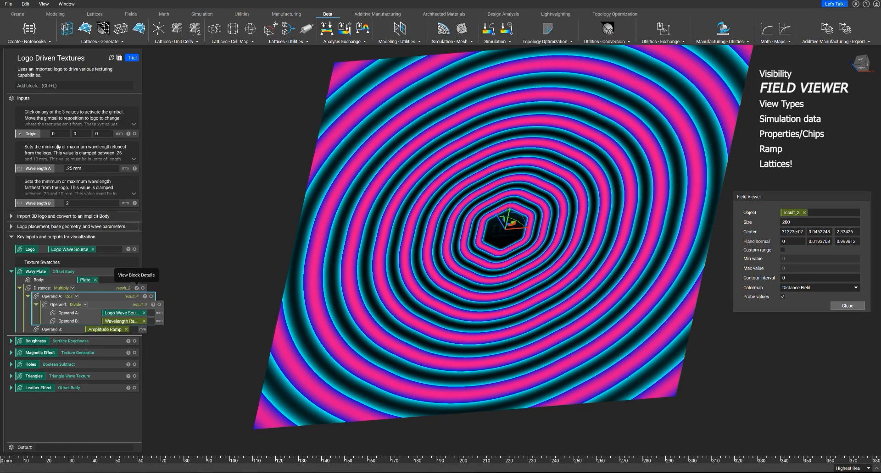
Load the Topology Optimization example from Home and set its Threshold input to 0.5.
left_click(8, 4)
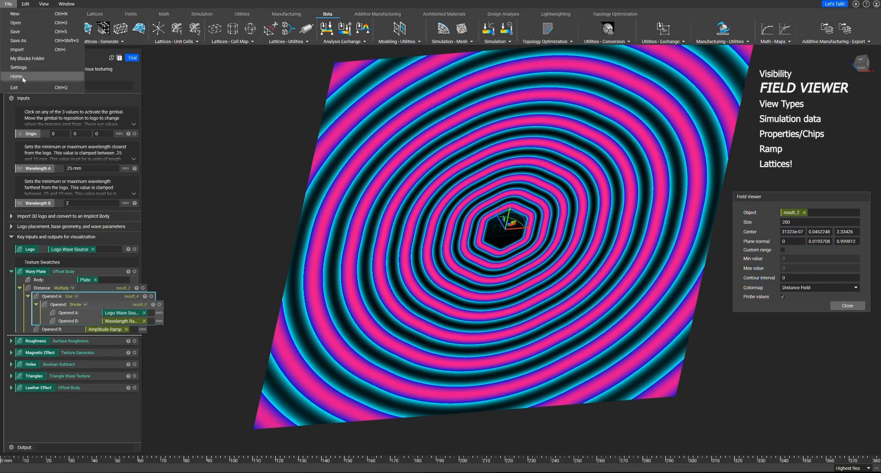
left_click(16, 76)
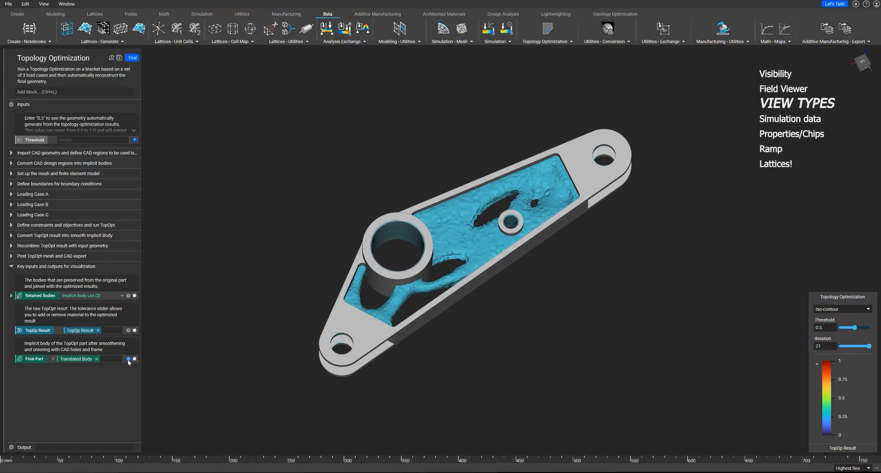
mouse_move(129, 360)
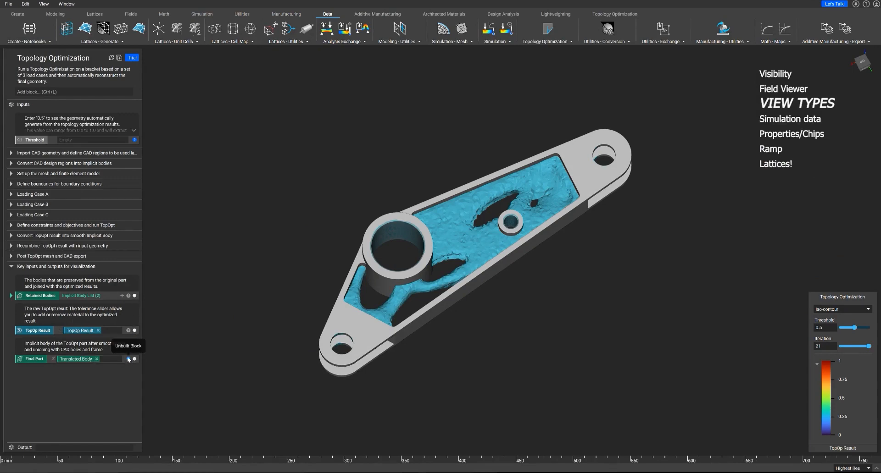
left_click(90, 139)
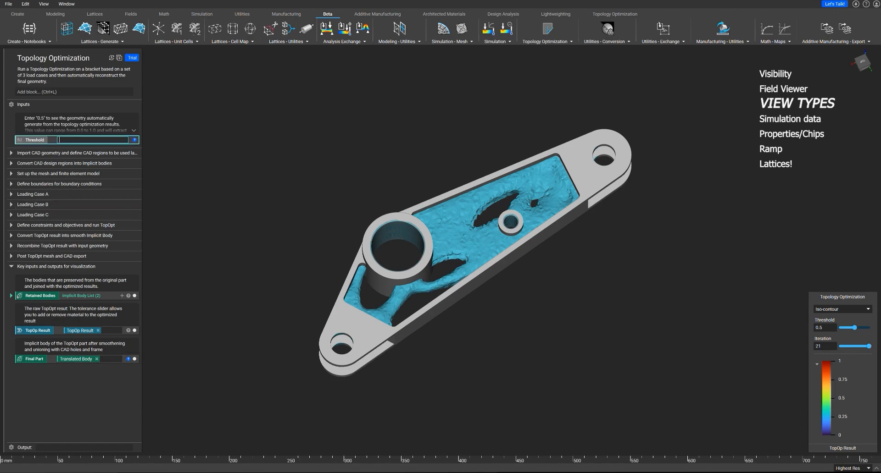
type(".5")
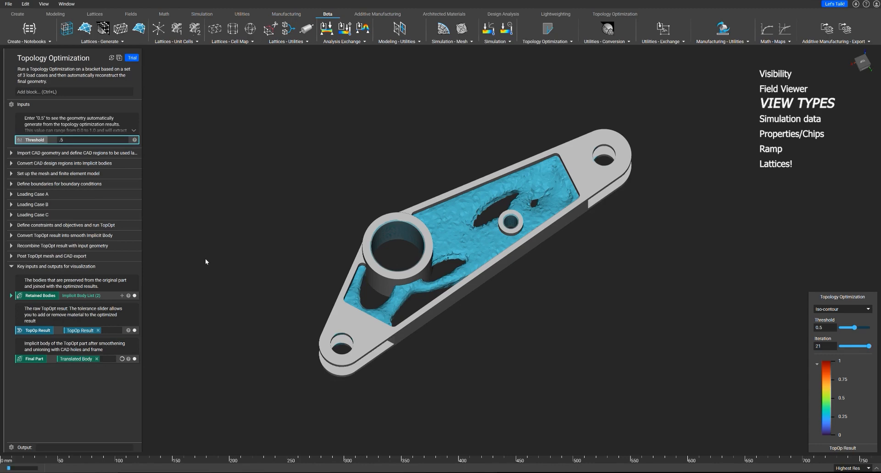
mouse_move(230, 271)
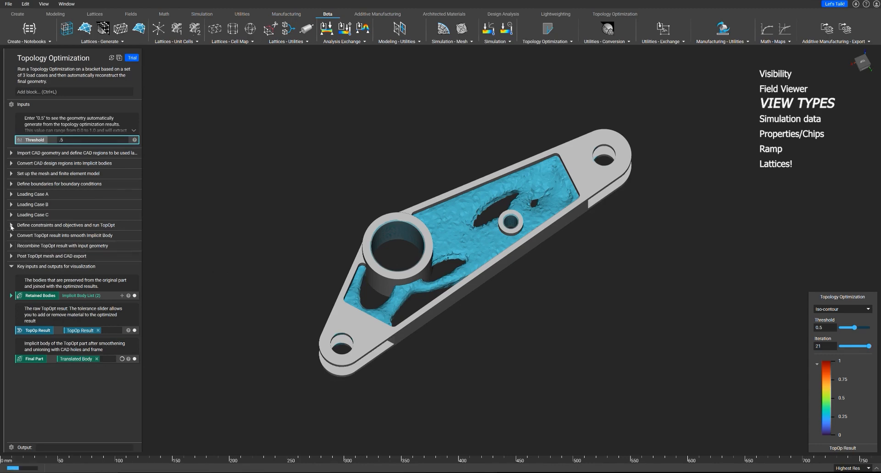
Expand the TopOpt constraints section showing 40% target volume, symmetry and objective blocks.
left_click(11, 225)
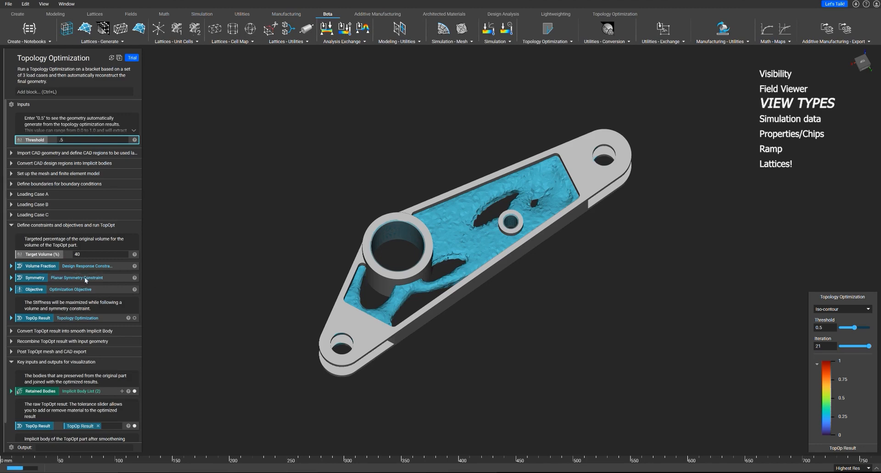
mouse_move(105, 321)
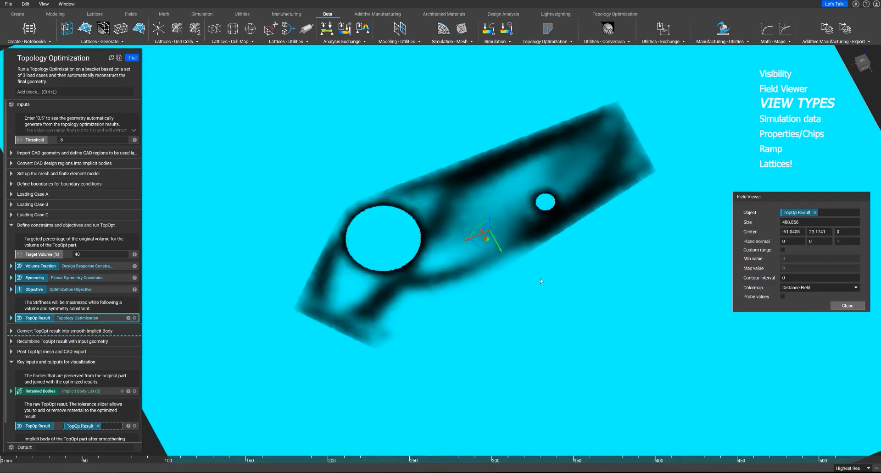
Probe the result's density field, expand the smooth-body conversion section and show the Smoothed Body.
left_click(782, 296)
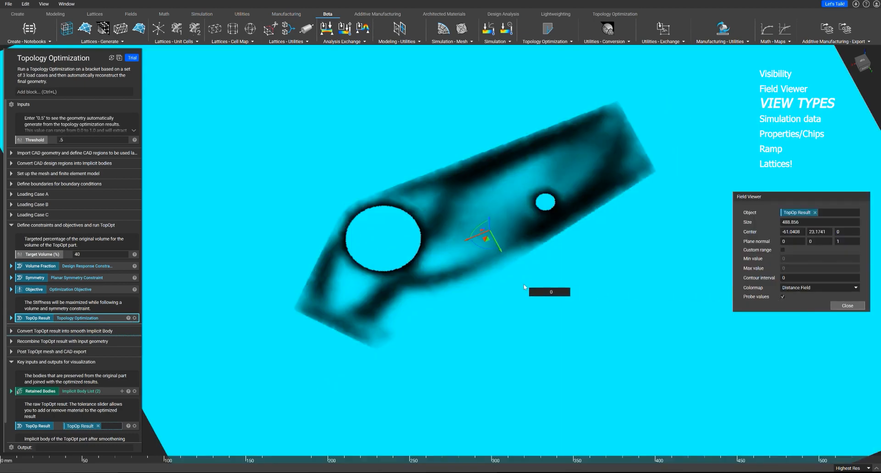
mouse_move(481, 263)
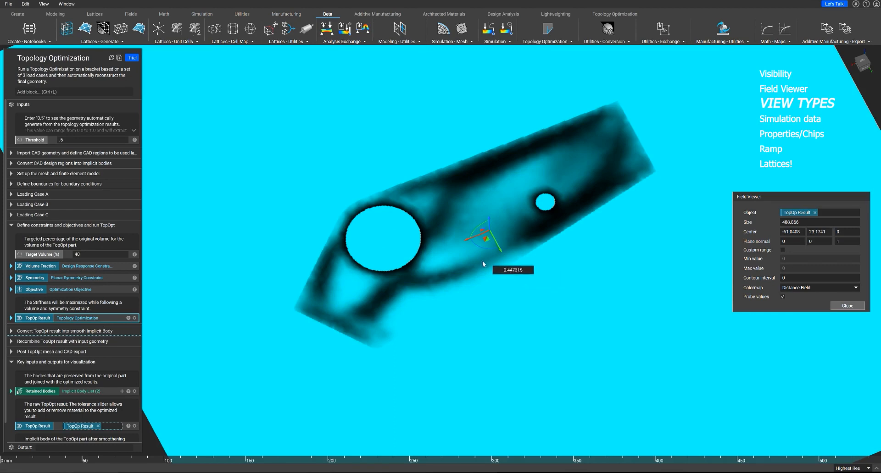
mouse_move(422, 246)
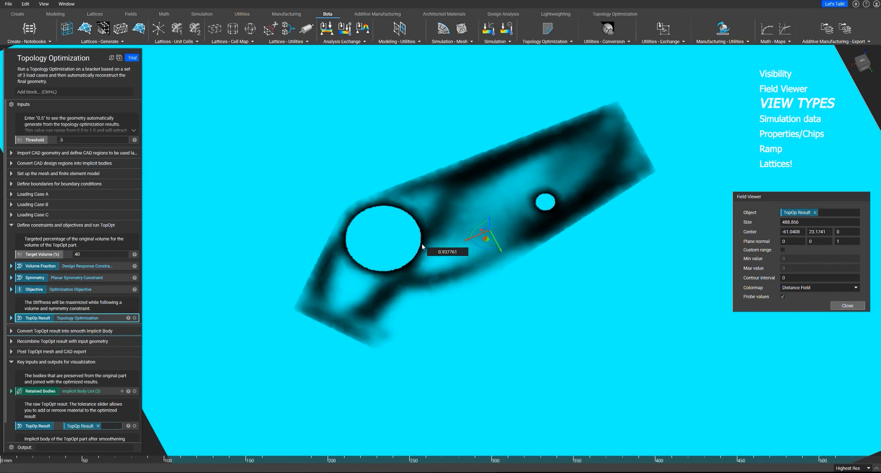
mouse_move(461, 199)
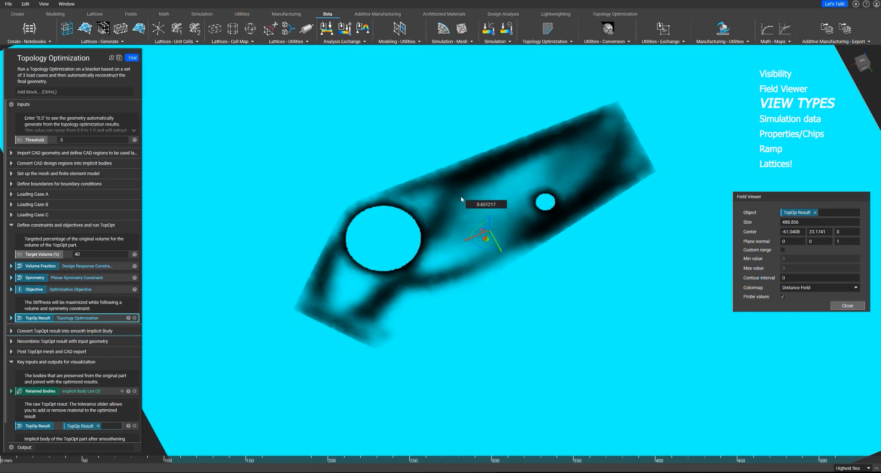
mouse_move(485, 207)
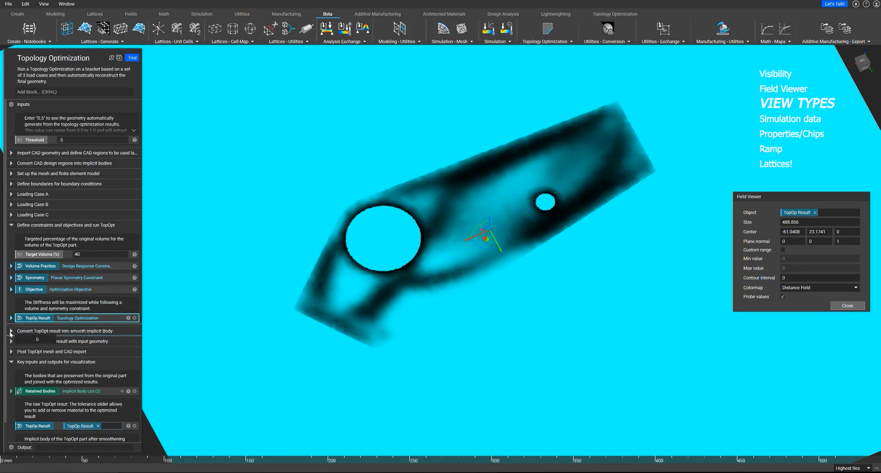
left_click(11, 331)
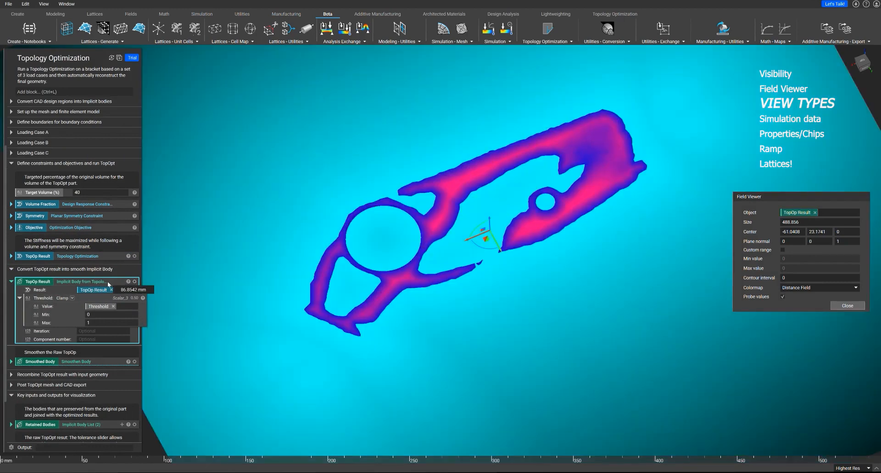
mouse_move(286, 297)
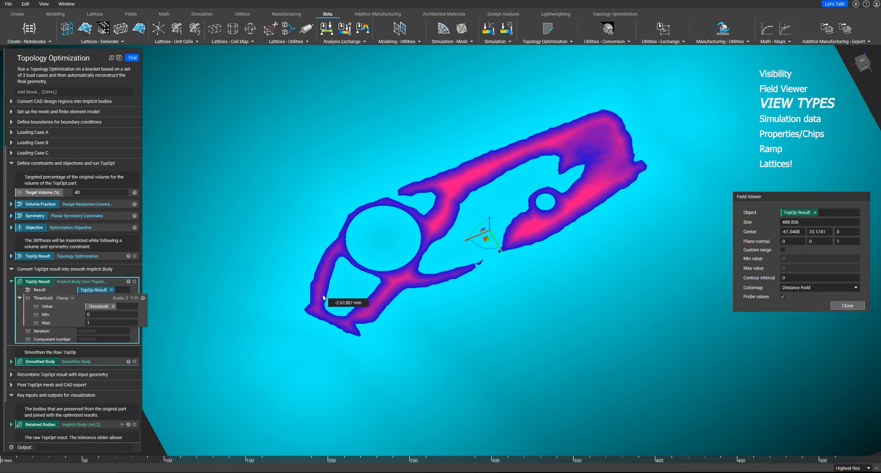
mouse_move(118, 286)
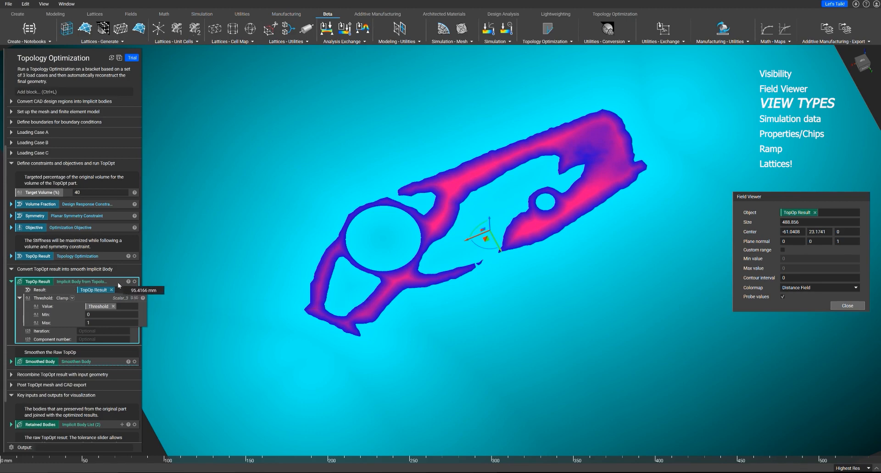
left_click(846, 306)
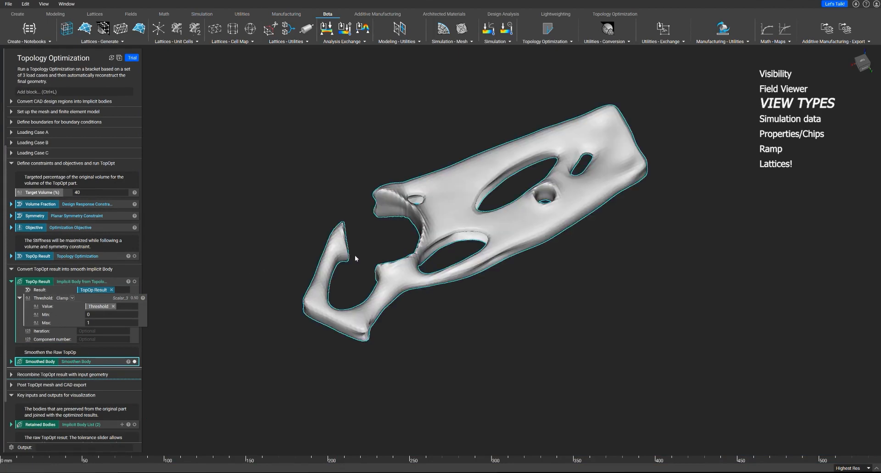
Return to the Home example files and locate the Lightweight Bike Seat example.
left_click(8, 3)
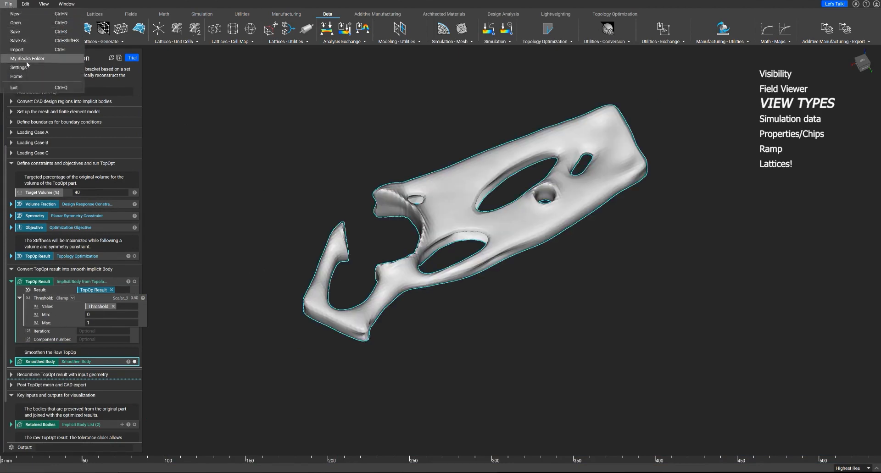
left_click(16, 76)
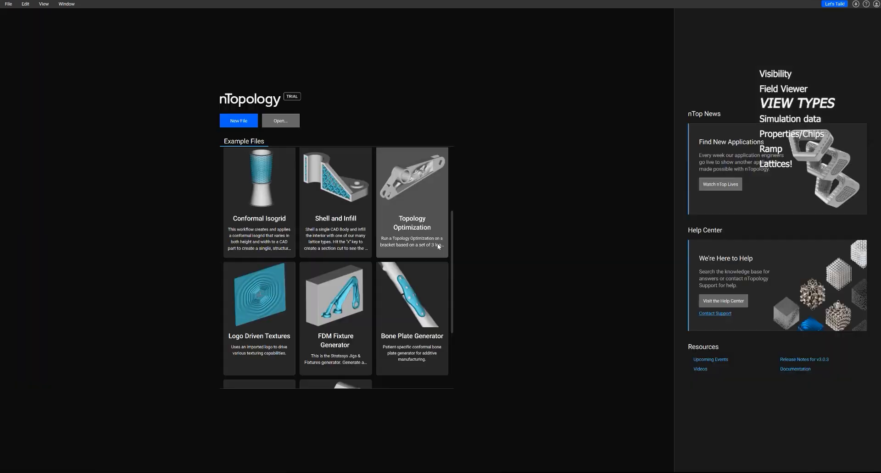
scroll("down", 3)
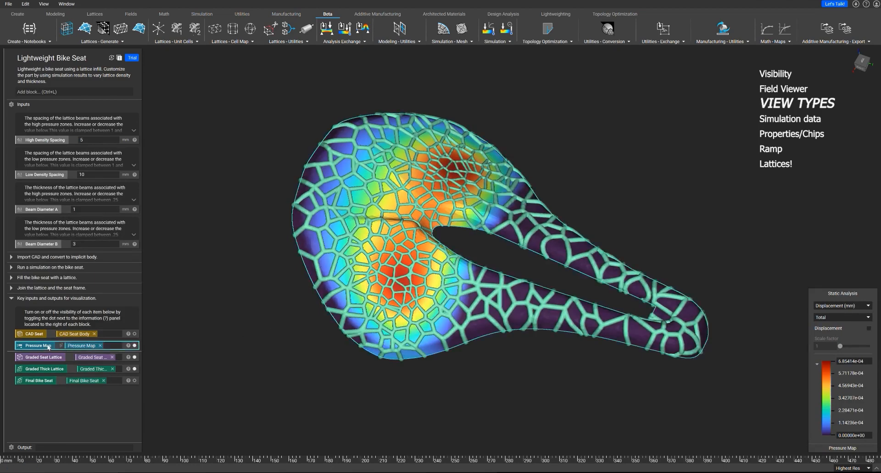
mouse_move(47, 345)
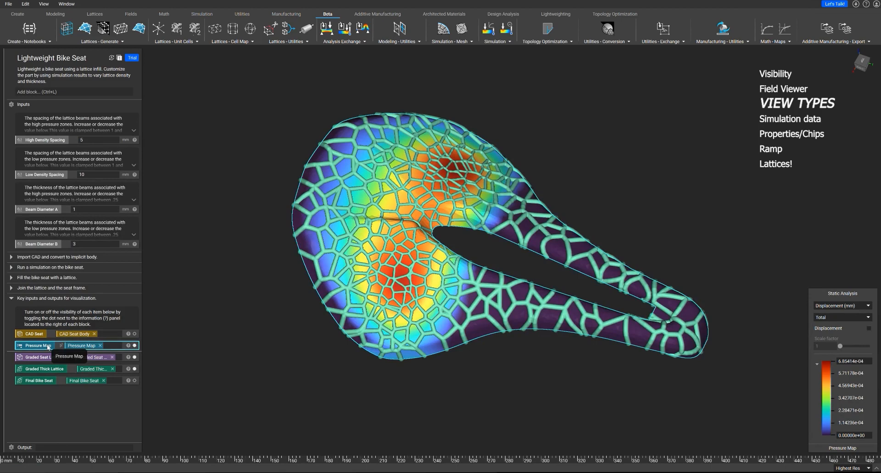
Hide the lattice and enable Displacement on the pressure map with a scale factor near 19927.5.
left_click(133, 345)
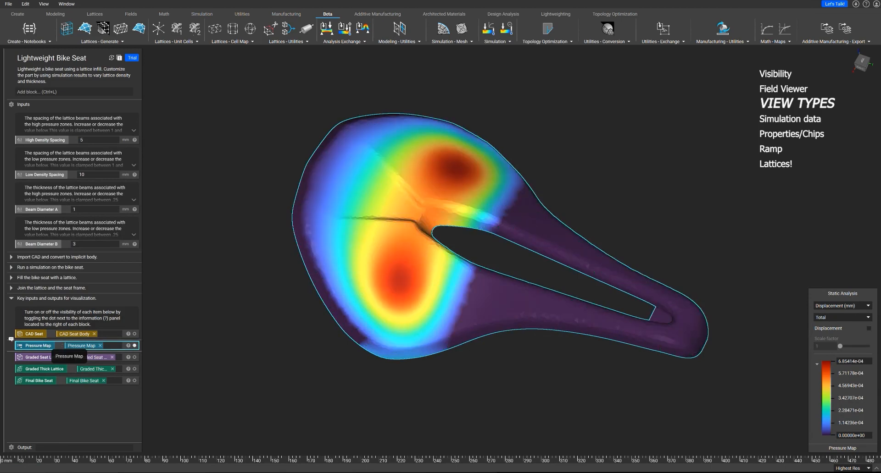
left_click(11, 269)
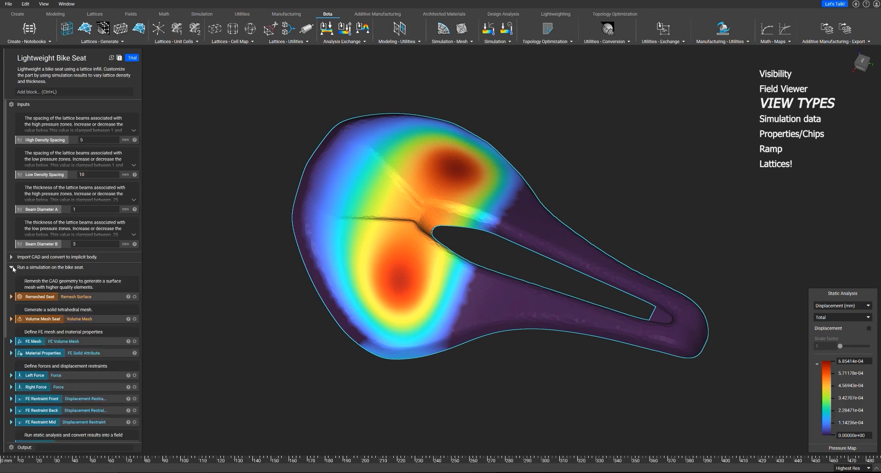
scroll("down", 3)
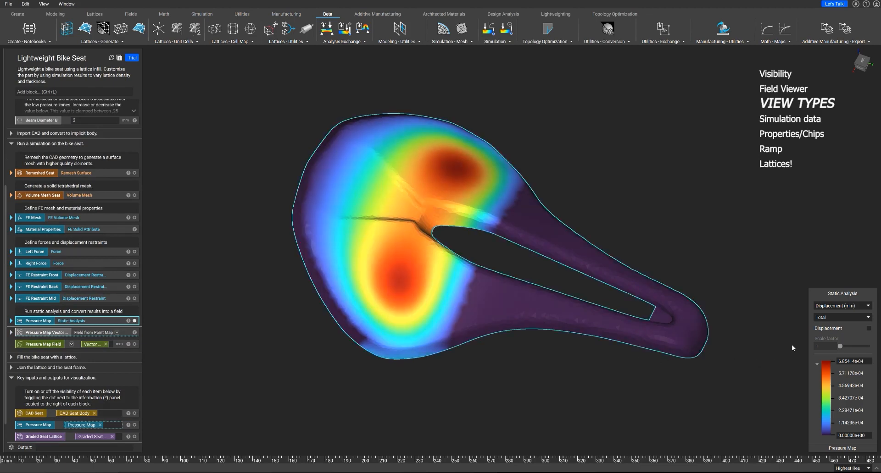
mouse_move(863, 336)
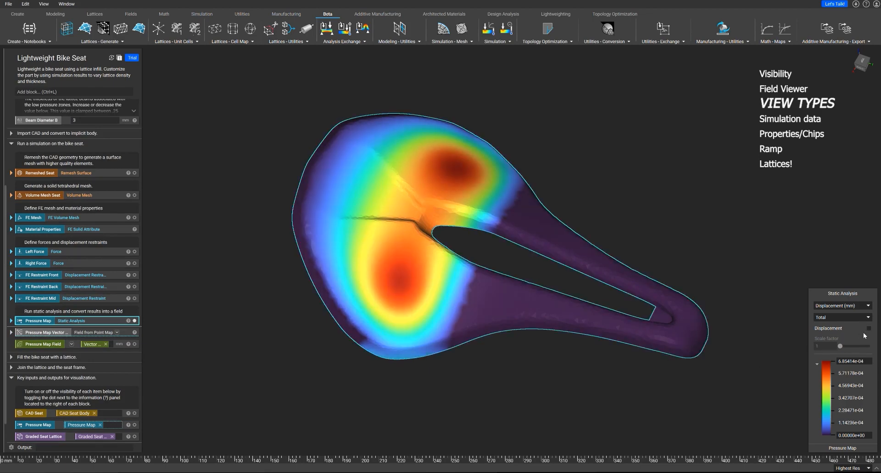
left_click(866, 329)
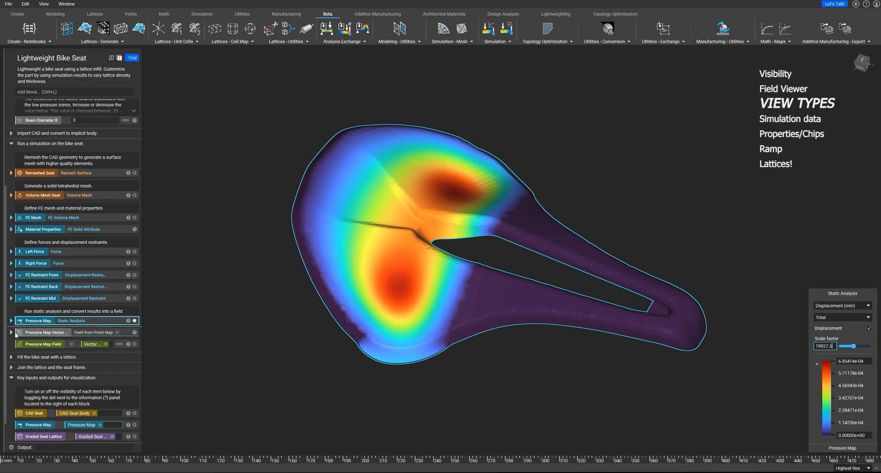
Expand the Pressure Map Vector block to show its point map, analysis and interpolation inputs.
left_click(18, 333)
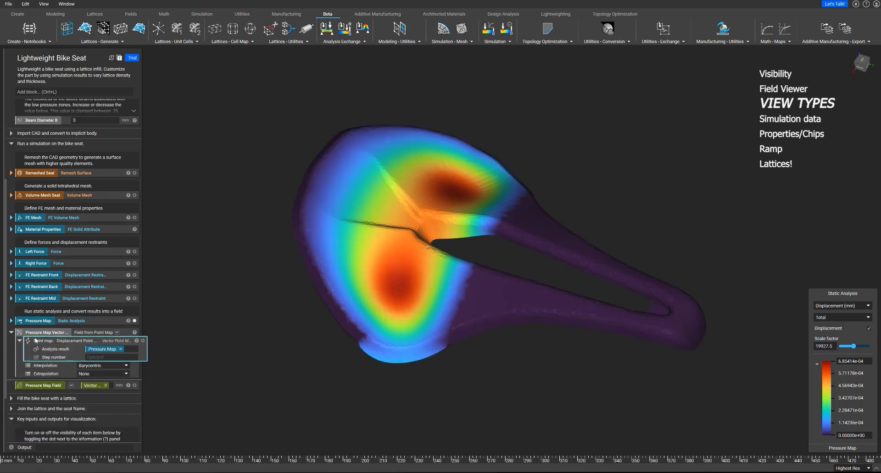
mouse_move(75, 344)
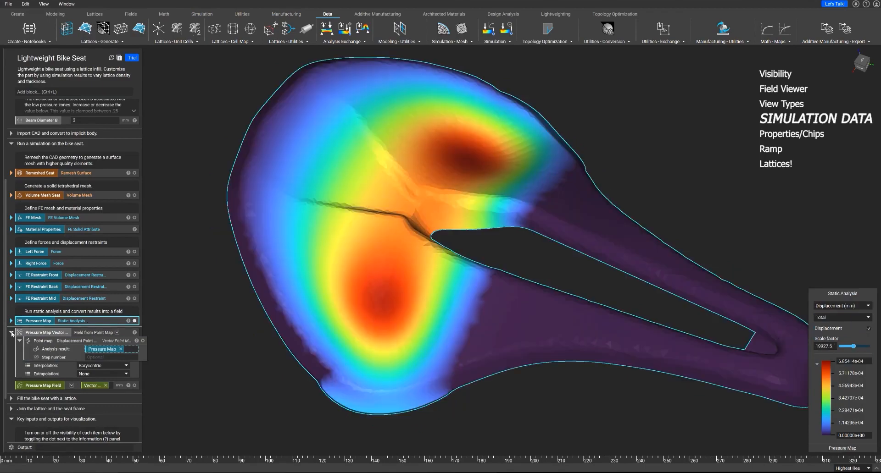
Expand the Pressure Map analysis and inspect its FE Model and FE Mesh inputs.
left_click(18, 322)
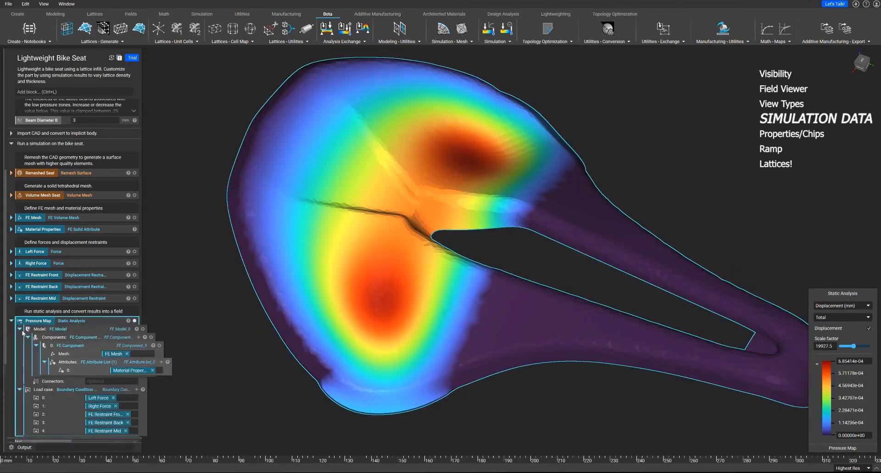
left_click(19, 329)
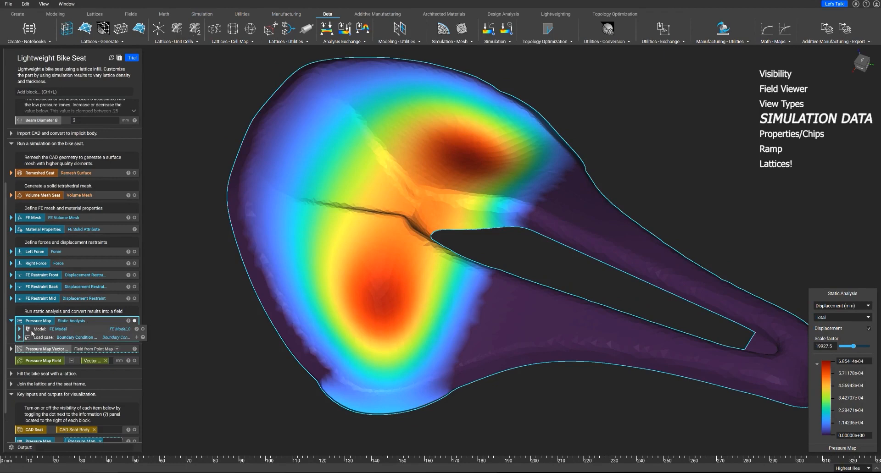
mouse_move(70, 329)
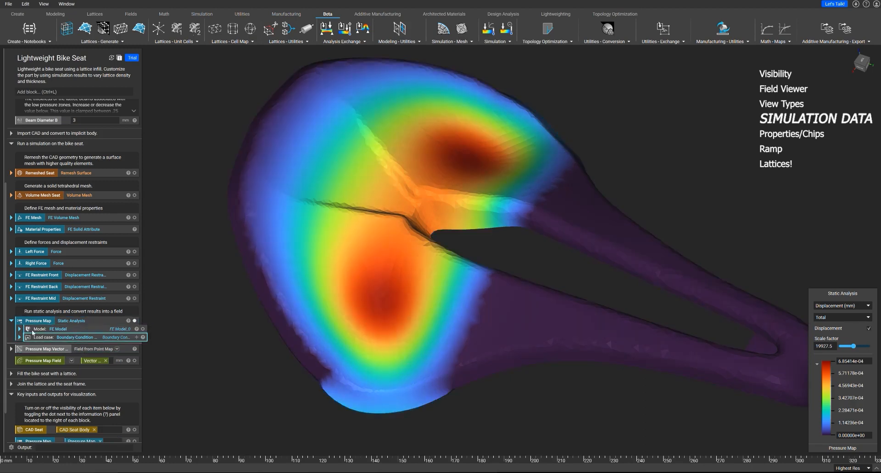
left_click(19, 329)
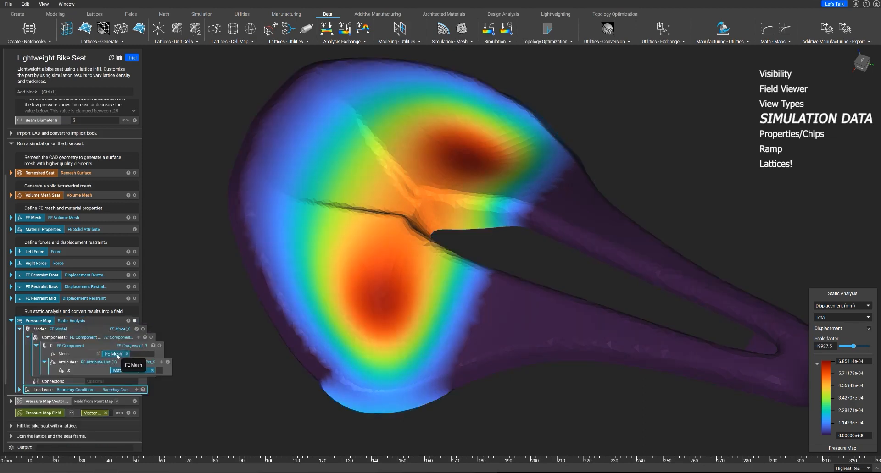
mouse_move(130, 370)
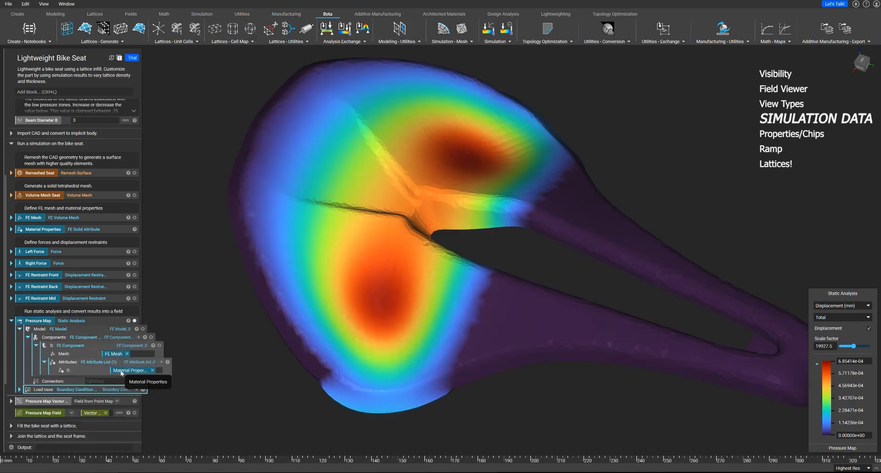
mouse_move(116, 354)
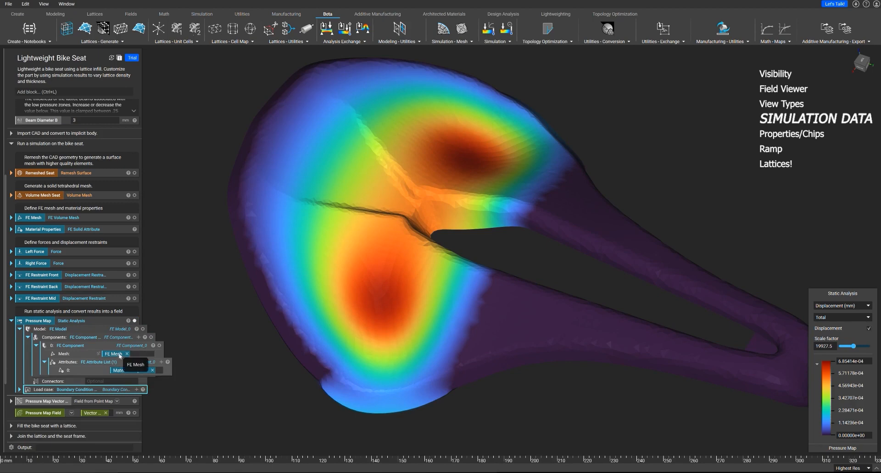
left_click(11, 219)
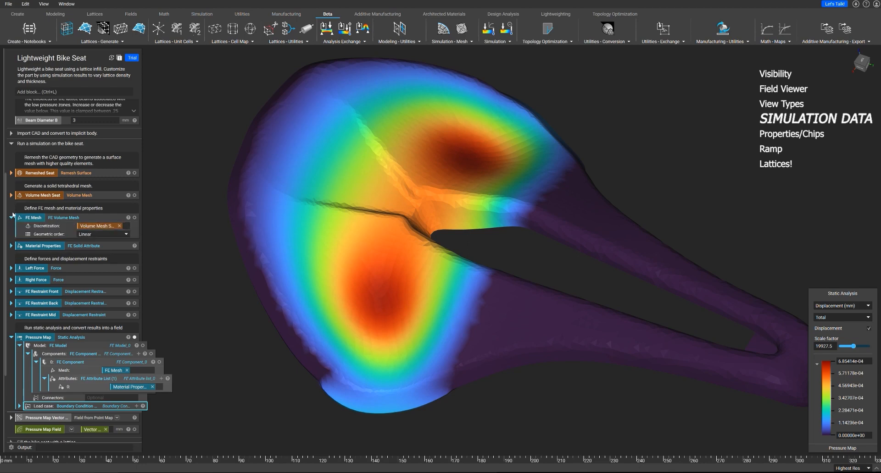
left_click(11, 219)
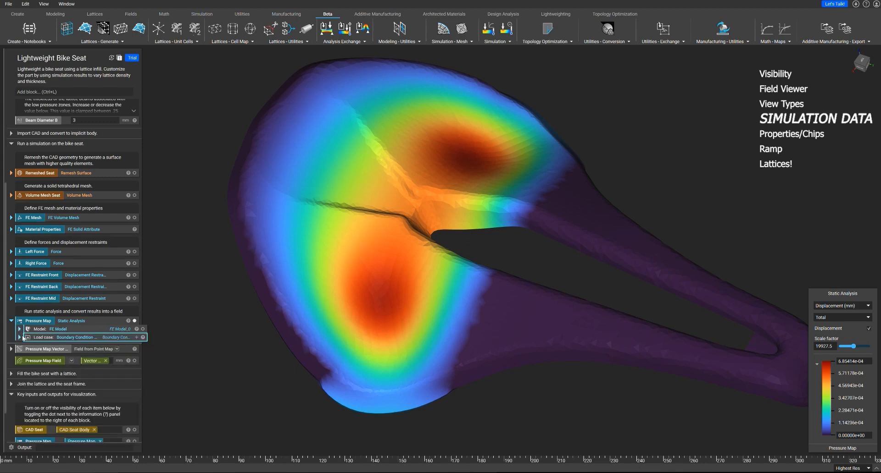
Expand the load case listing two forces and three restraints, toggling the Left Force points.
left_click(19, 338)
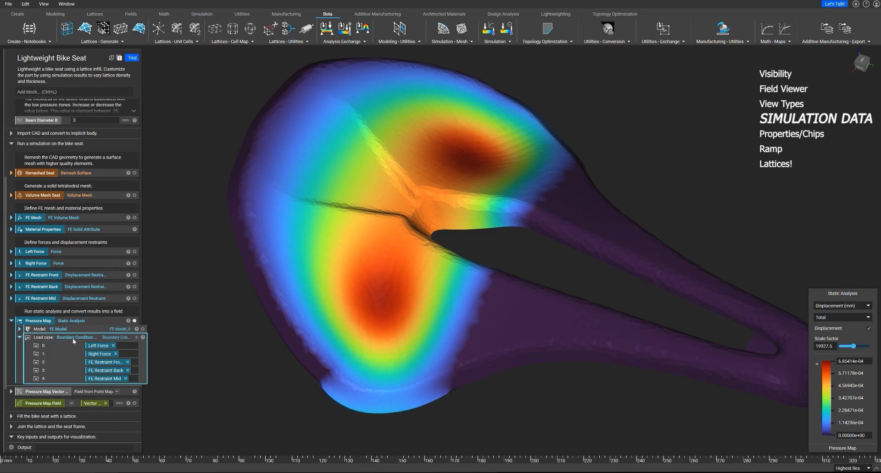
mouse_move(100, 346)
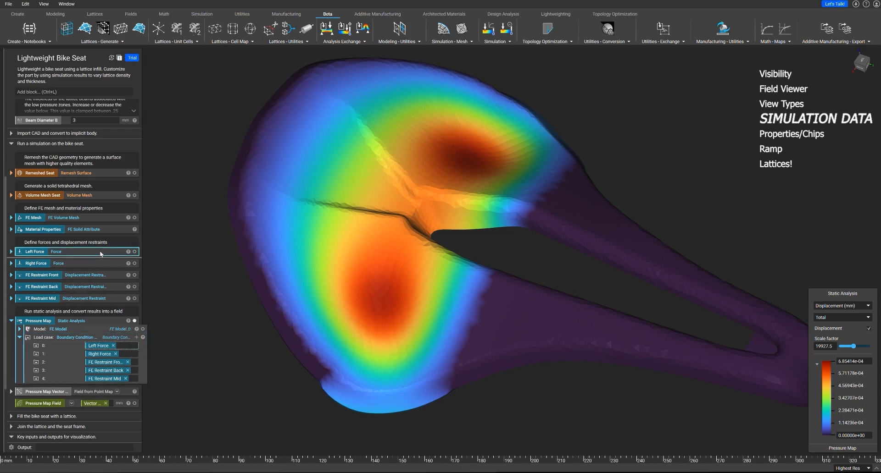
left_click(134, 264)
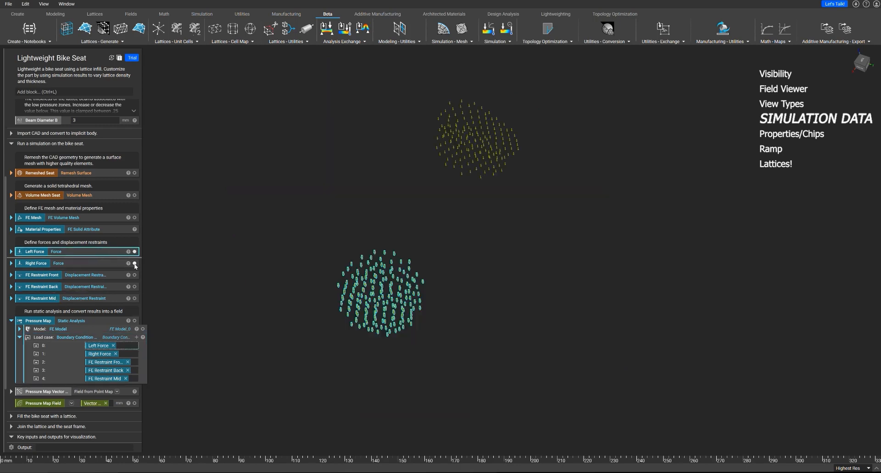
left_click(134, 252)
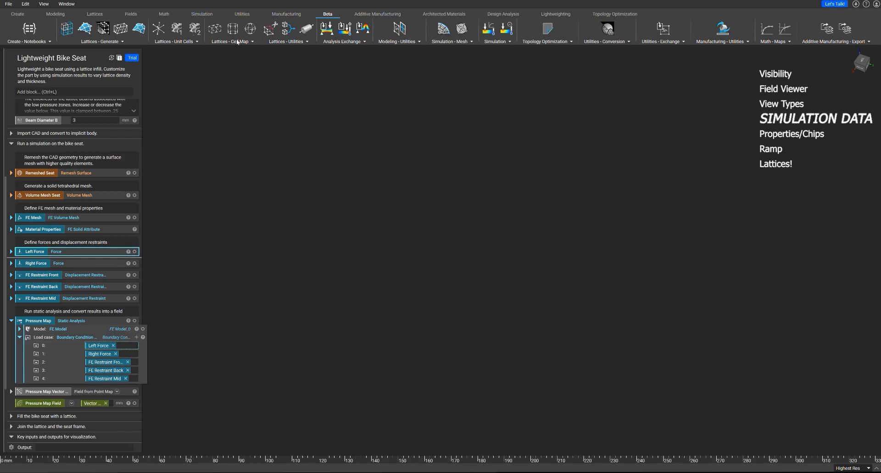
Review the Simulation ribbon's Boundary Conditions list, then collapse the Pressure Map analysis.
left_click(201, 13)
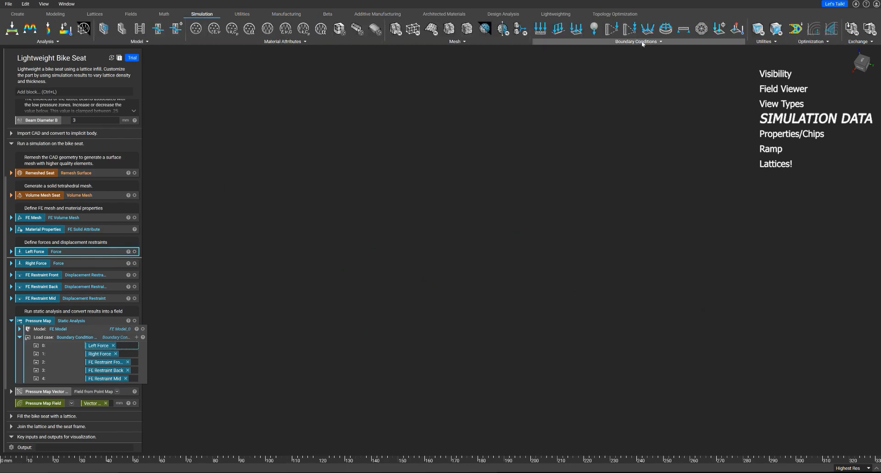
left_click(637, 41)
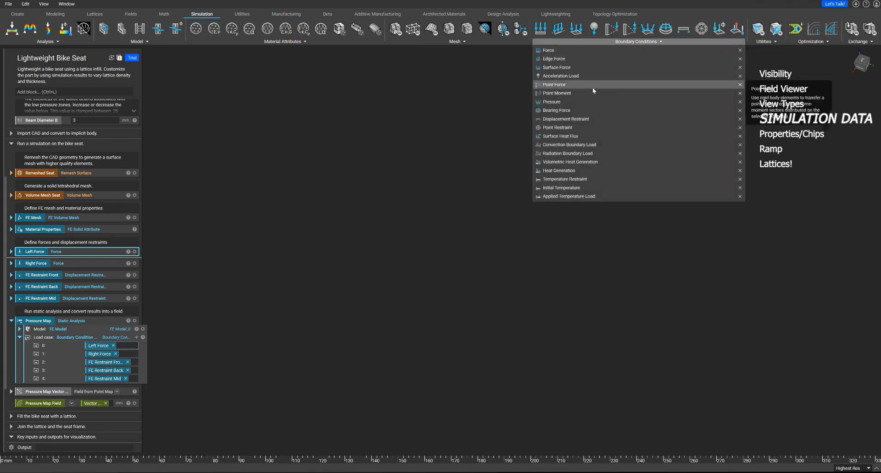
mouse_move(106, 357)
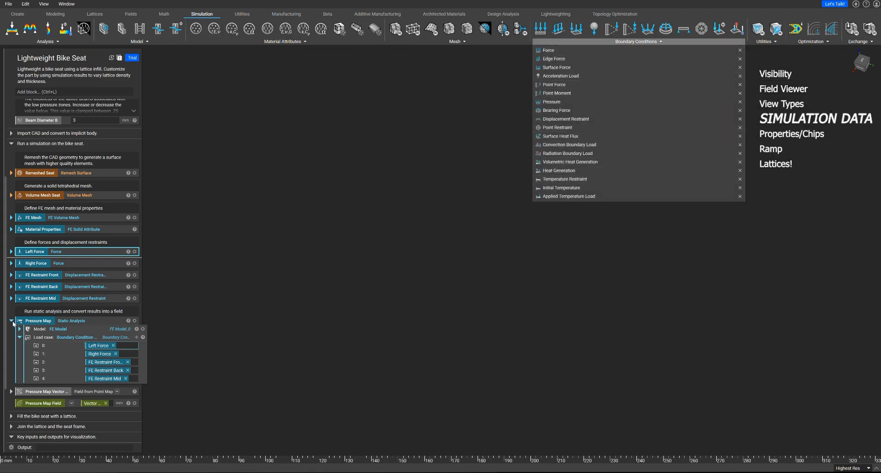
left_click(11, 321)
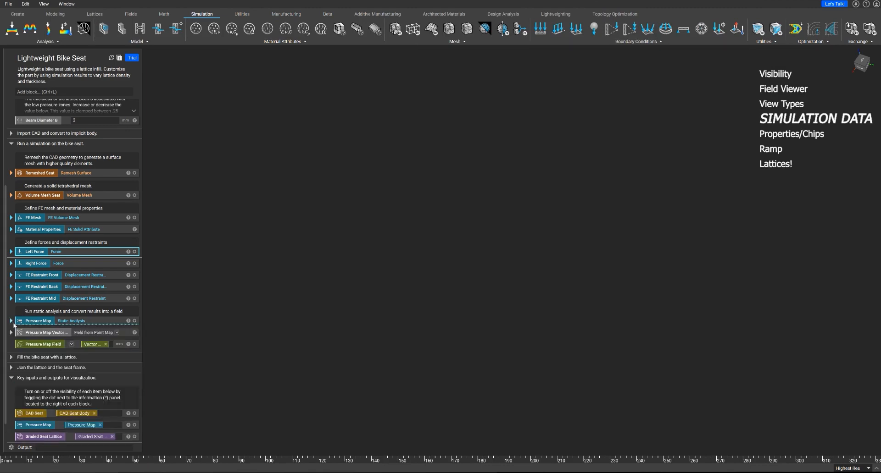
Show the Pressure Map Vector Field in the Field Viewer with Turbo colormap and probe values on.
left_click(11, 333)
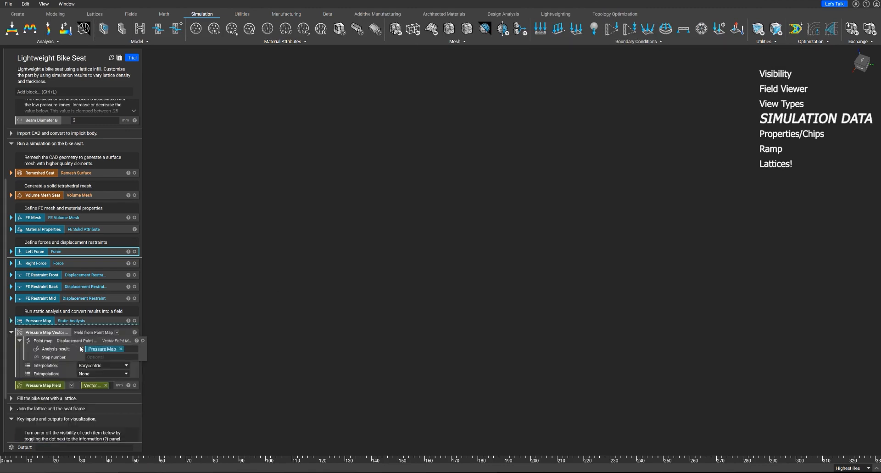
mouse_move(66, 348)
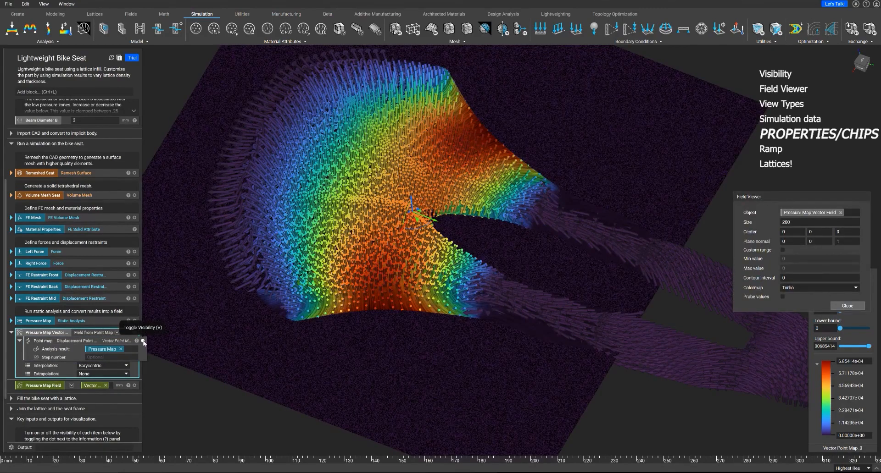
left_click(143, 341)
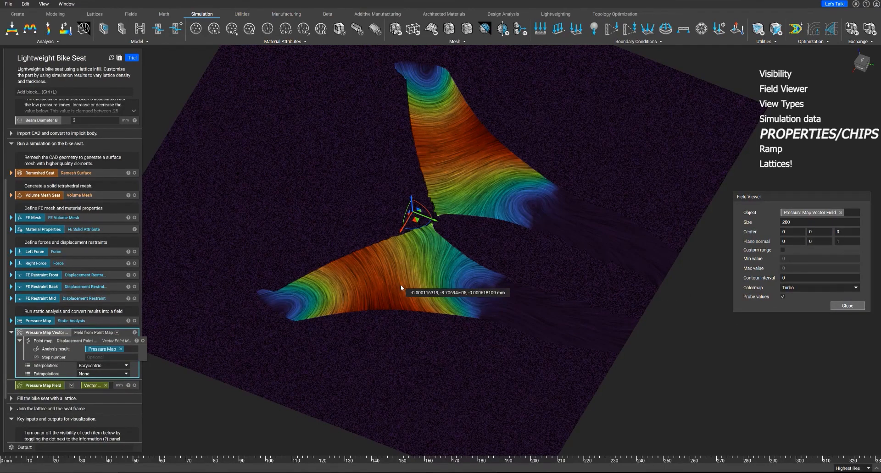
left_click_drag(401, 288, 386, 249)
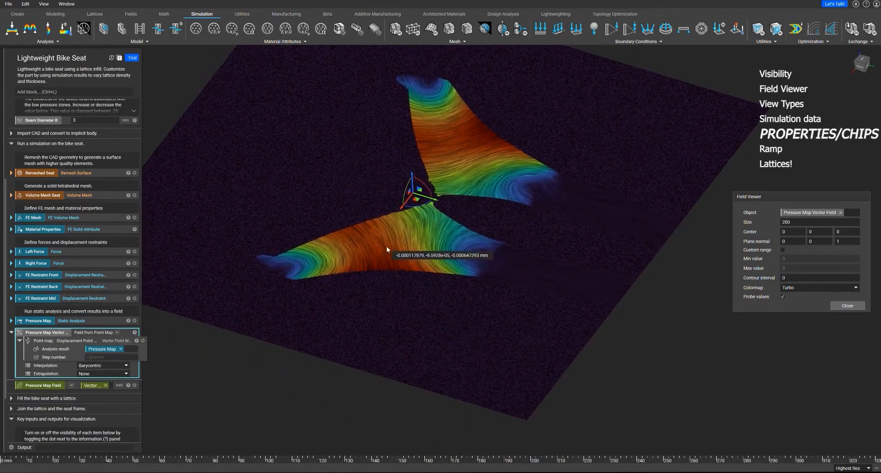
mouse_move(392, 249)
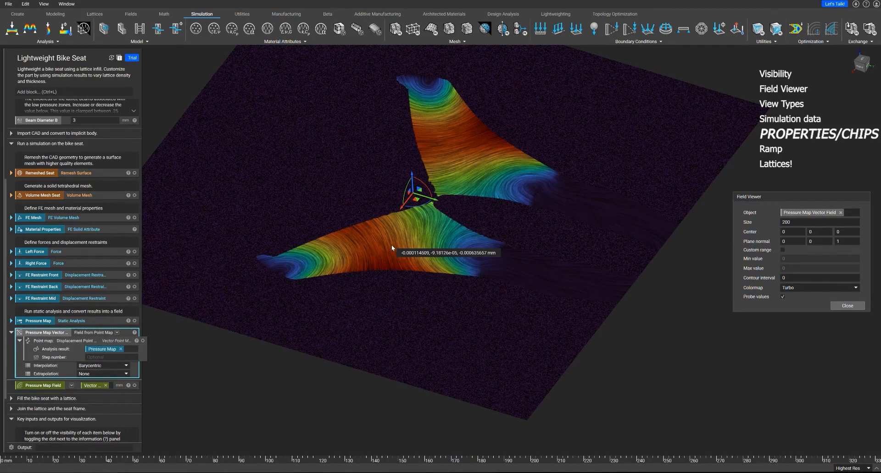
mouse_move(374, 248)
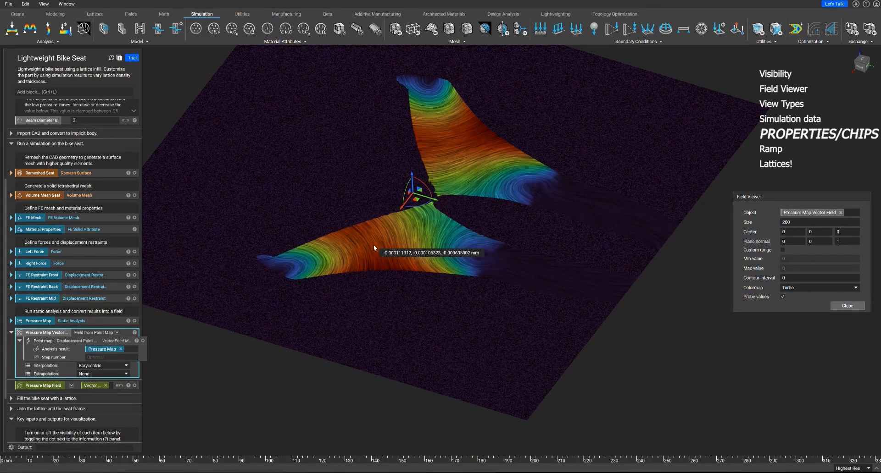
mouse_move(375, 249)
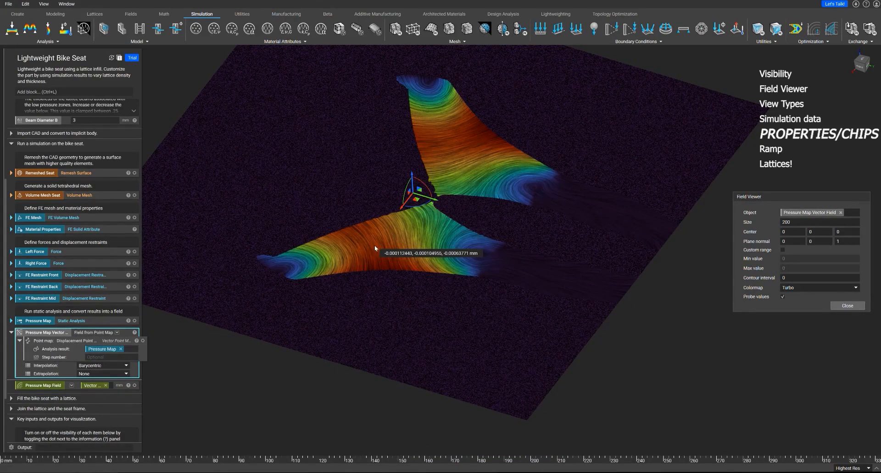
mouse_move(158, 328)
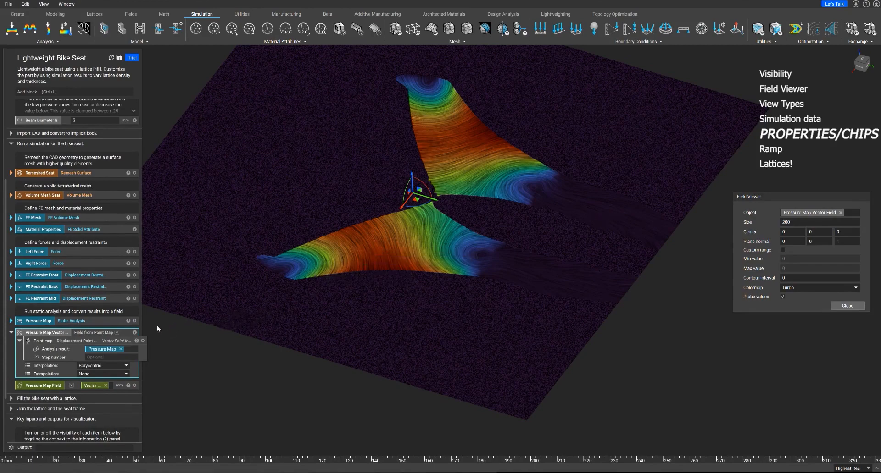
left_click(135, 332)
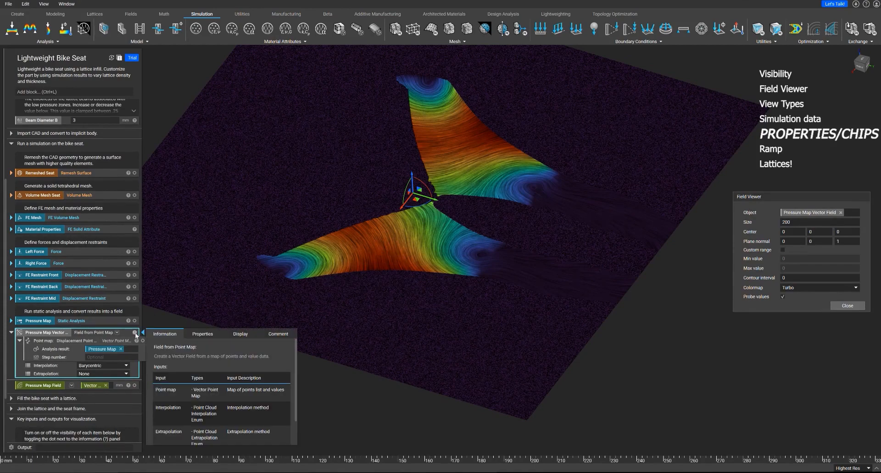
mouse_move(136, 332)
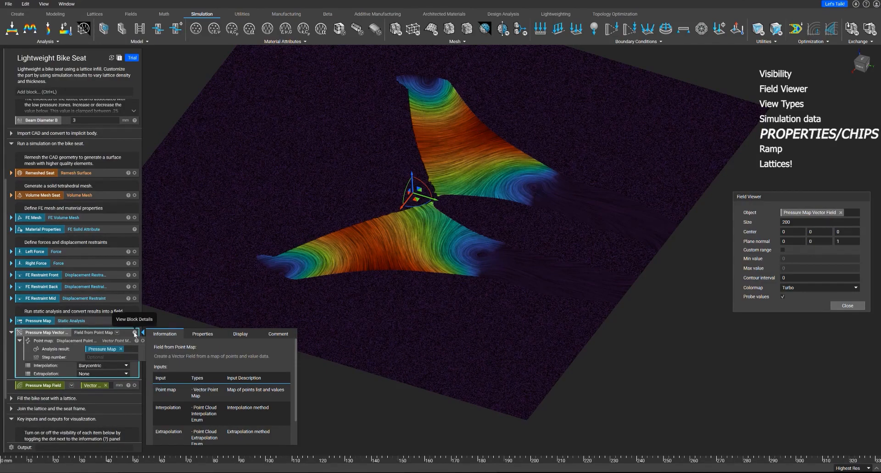
Hide the field block's details before deriving a scalar field from the Pressure Map.
left_click(202, 334)
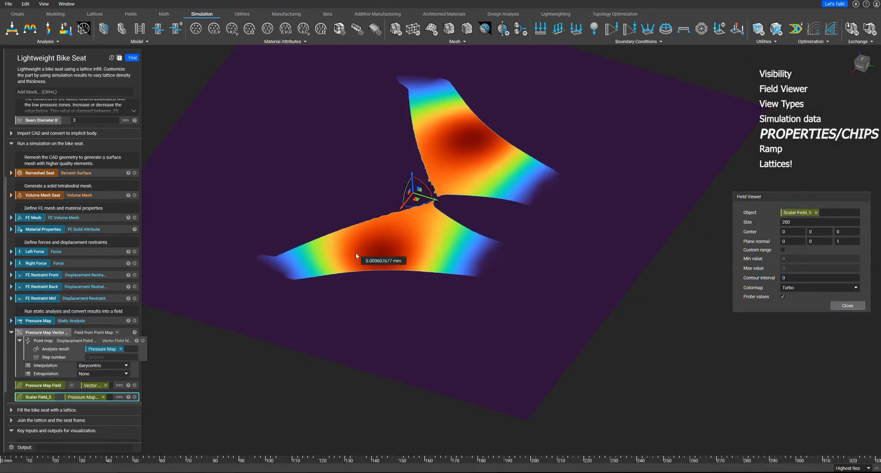
mouse_move(401, 240)
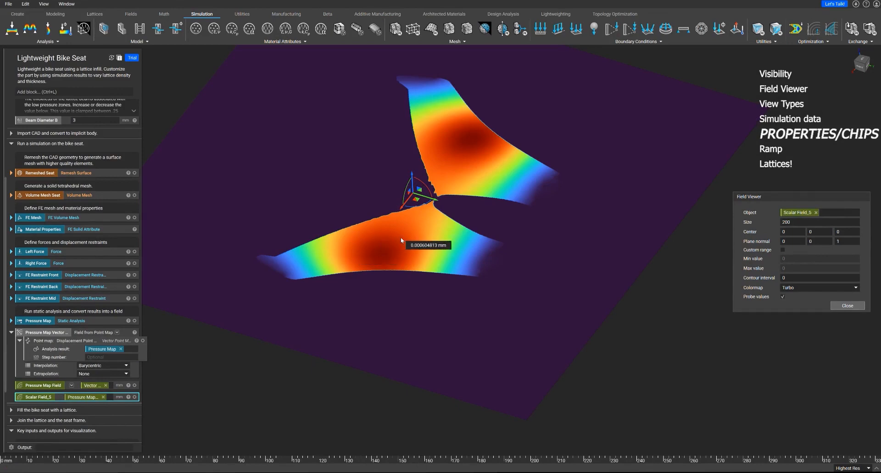
mouse_move(403, 242)
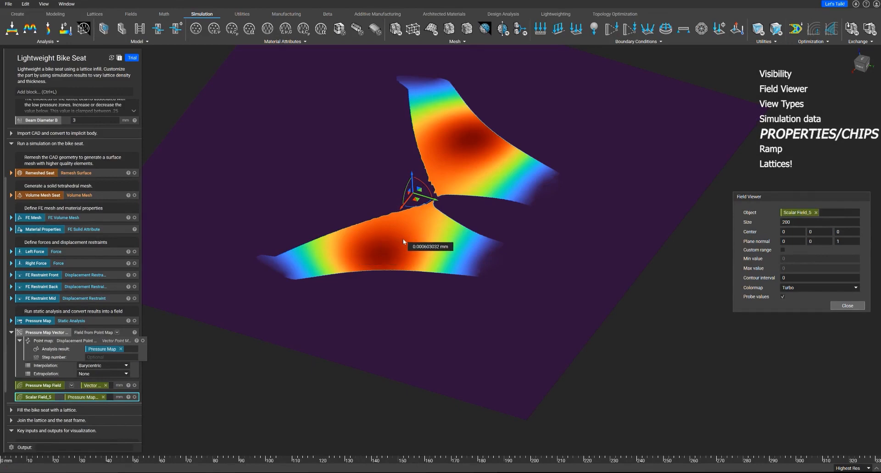
mouse_move(378, 251)
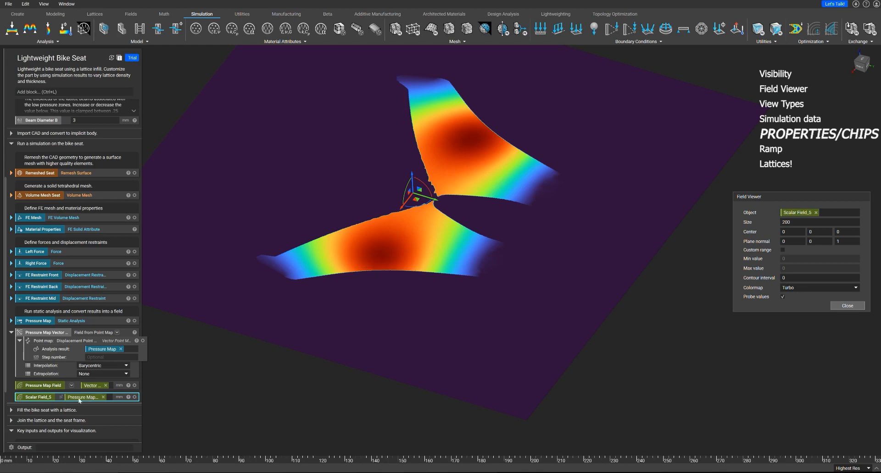
mouse_move(386, 257)
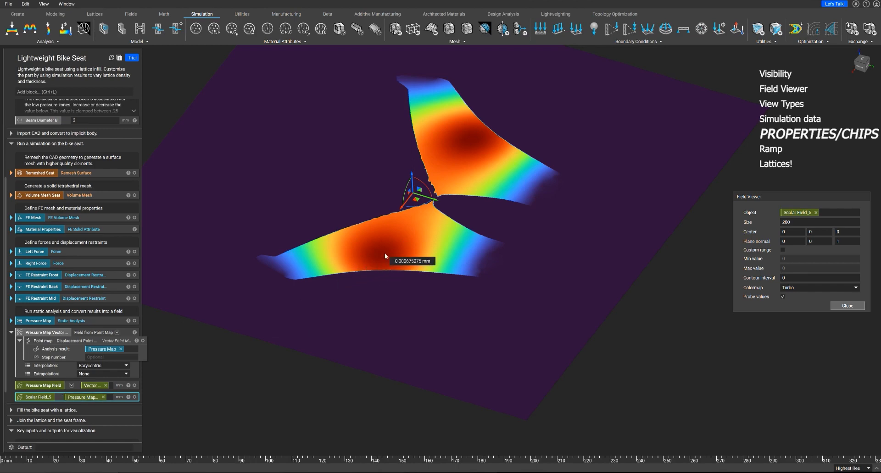
mouse_move(382, 259)
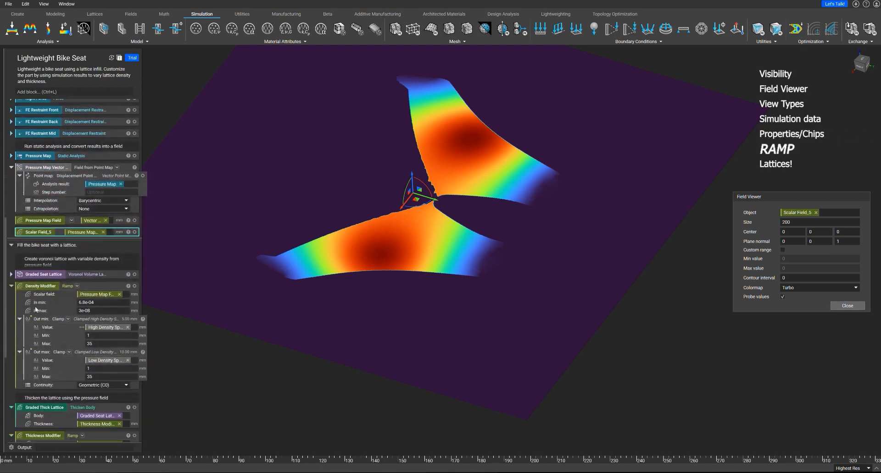
Close the Field Viewer and show the Voronoi seat lattice with Graded Seat Lattice inputs expanded.
left_click(11, 287)
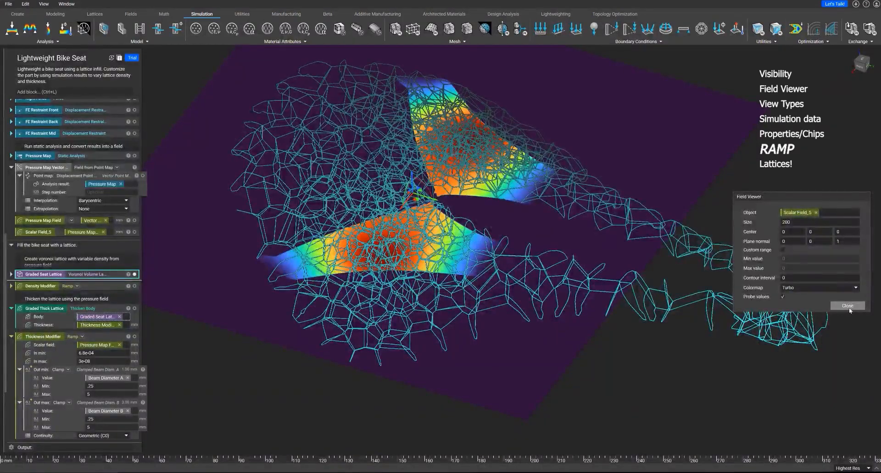
left_click(846, 306)
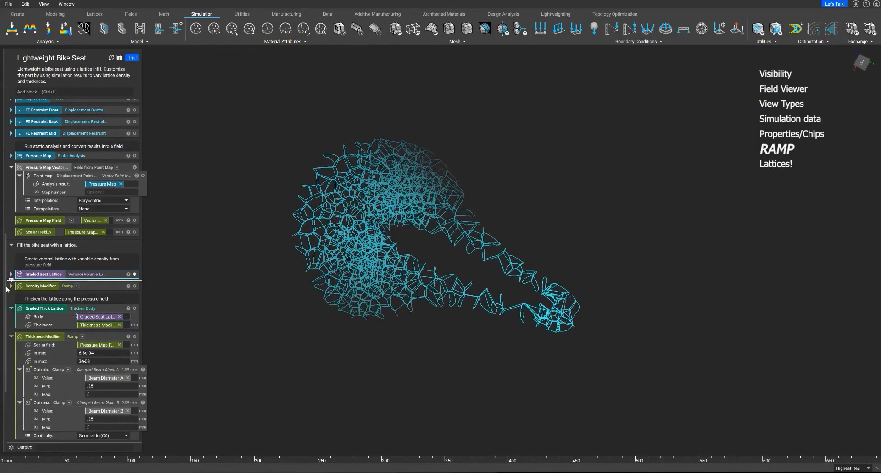
left_click(11, 275)
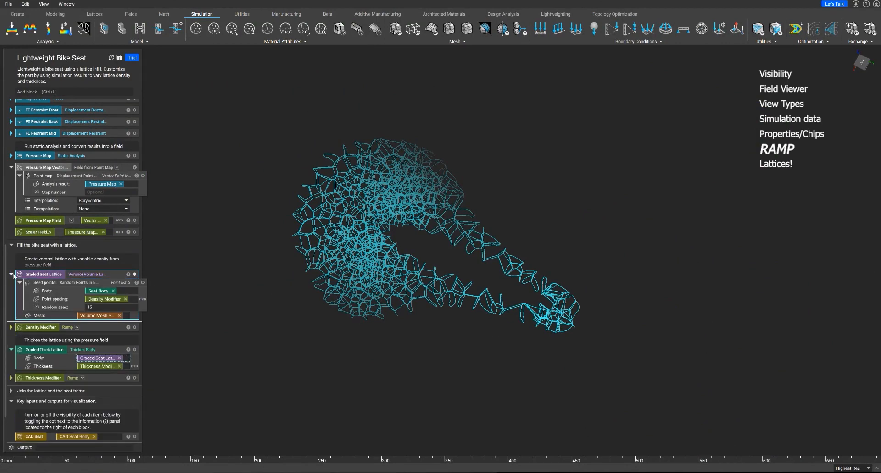
mouse_move(98, 291)
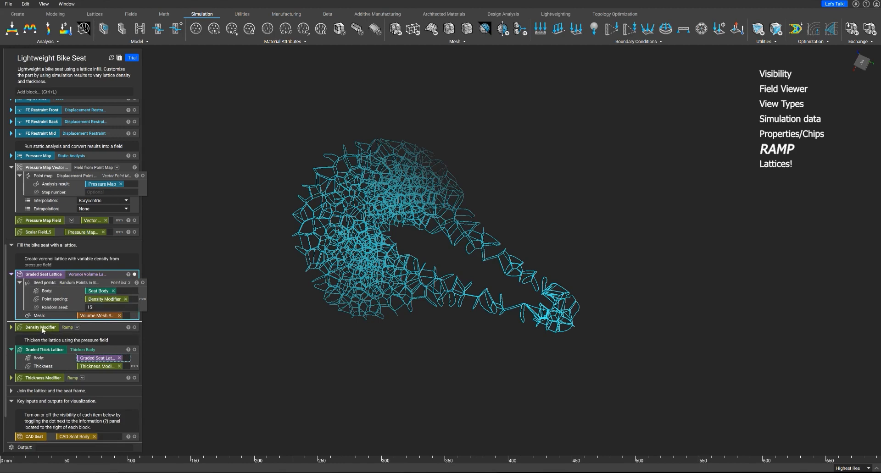
Expand the Density Modifier ramp and inspect its clamped Out min and In max range.
left_click(11, 328)
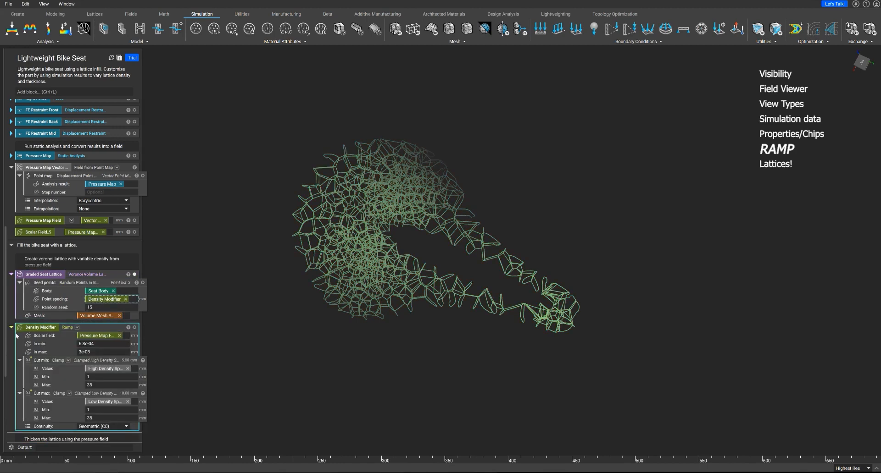
mouse_move(98, 336)
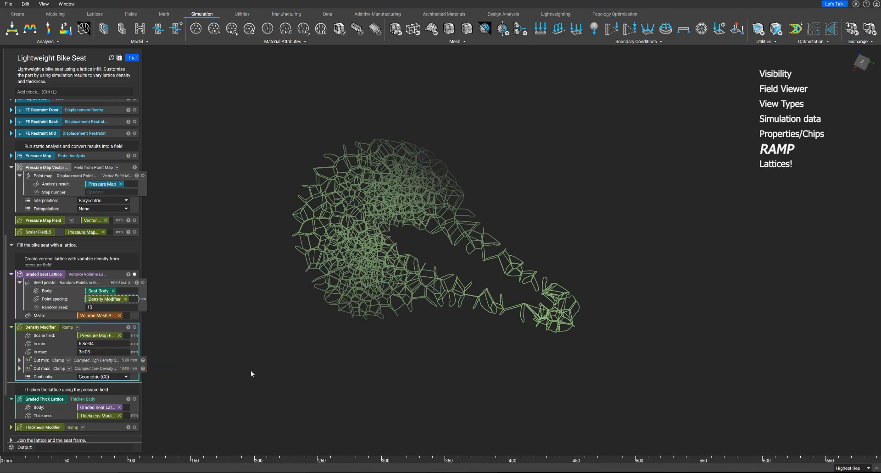
left_click(20, 360)
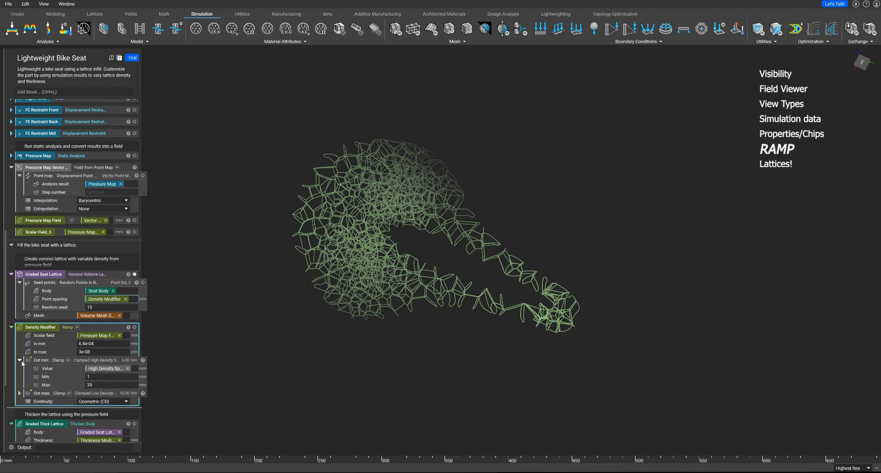
left_click(19, 359)
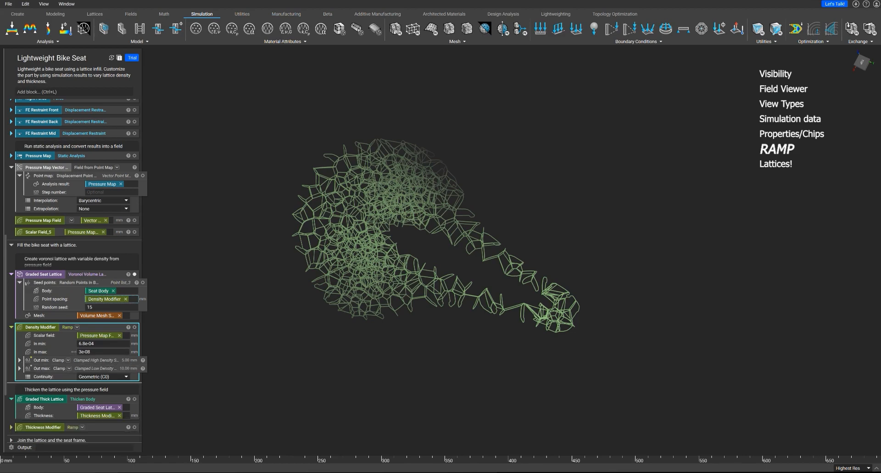
triple_click(98, 344)
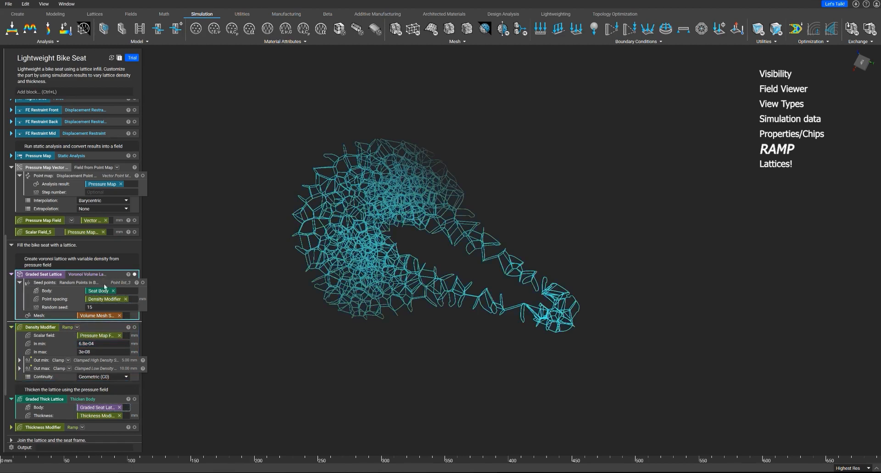
Highlight the graded seat lattice and trace the Density Modifier into its 5–10 mm point spacing.
left_click(112, 299)
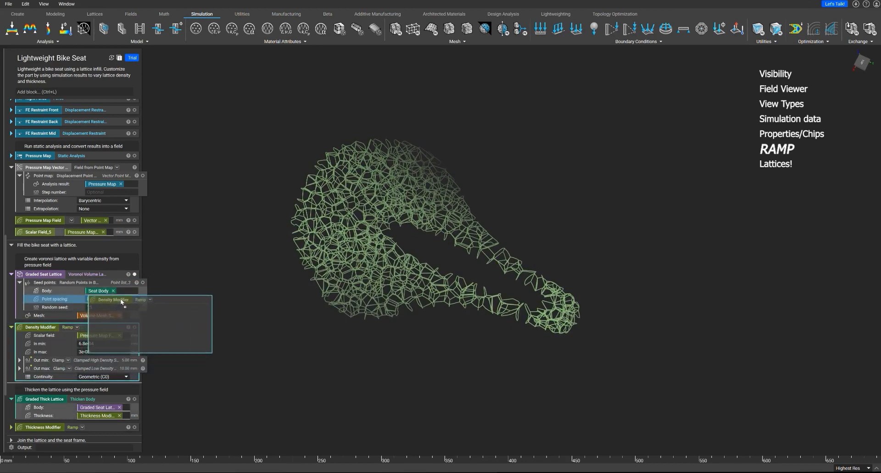
left_click(112, 300)
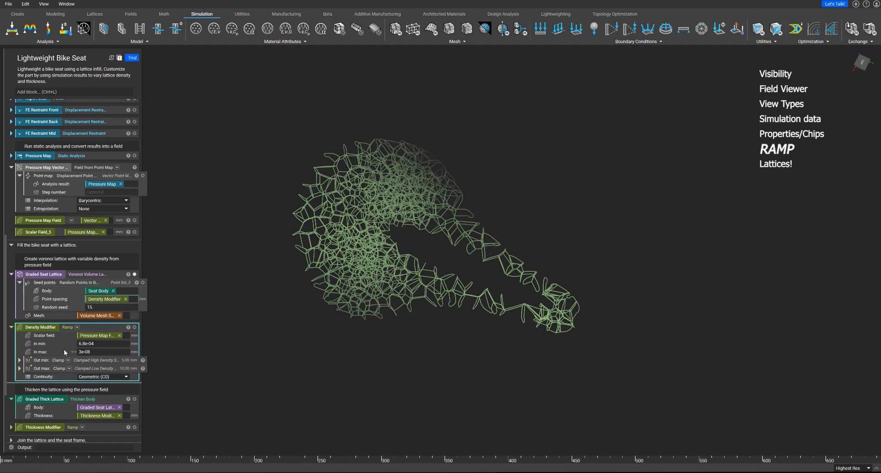
scroll("down", 3)
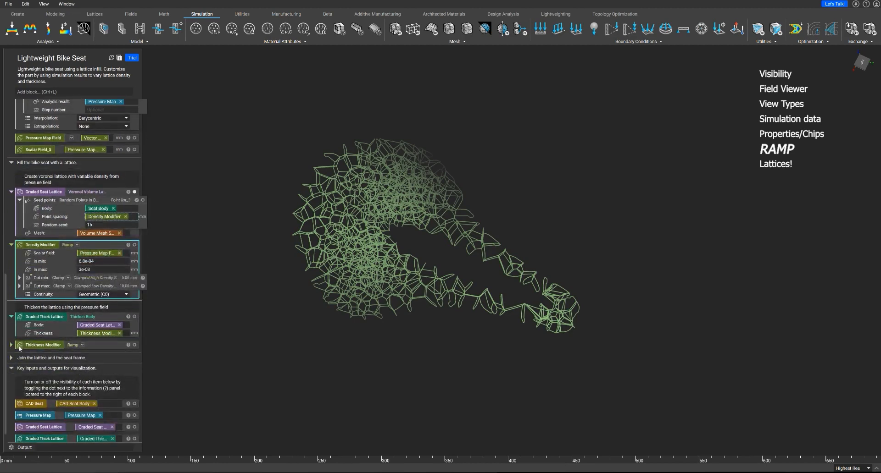
Expand the Thickness Modifier ramp and show the Graded Thick Lattice as solid beams.
left_click(11, 345)
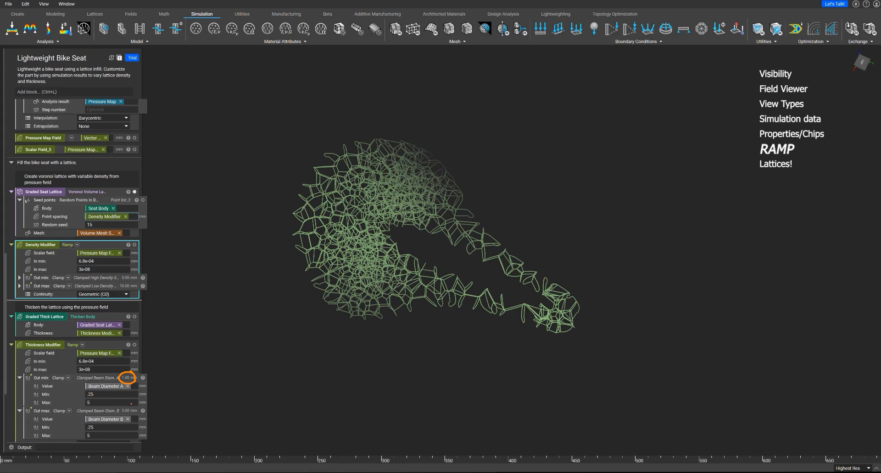
left_click(129, 411)
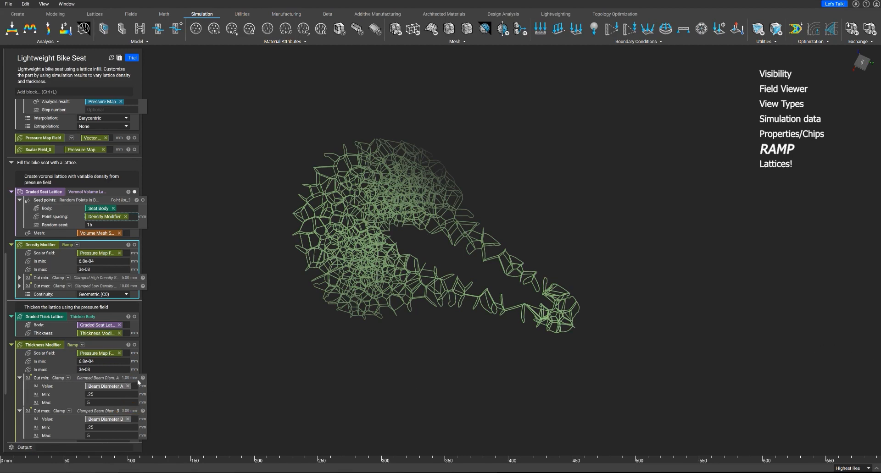
mouse_move(126, 381)
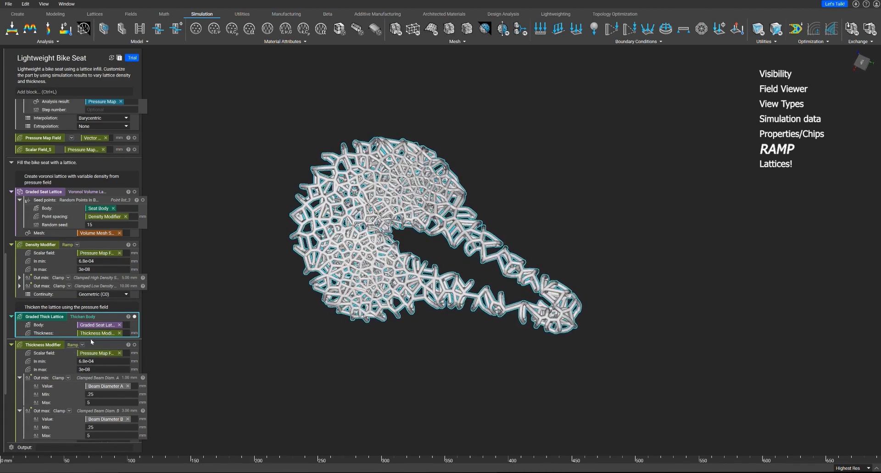
scroll("up", 3)
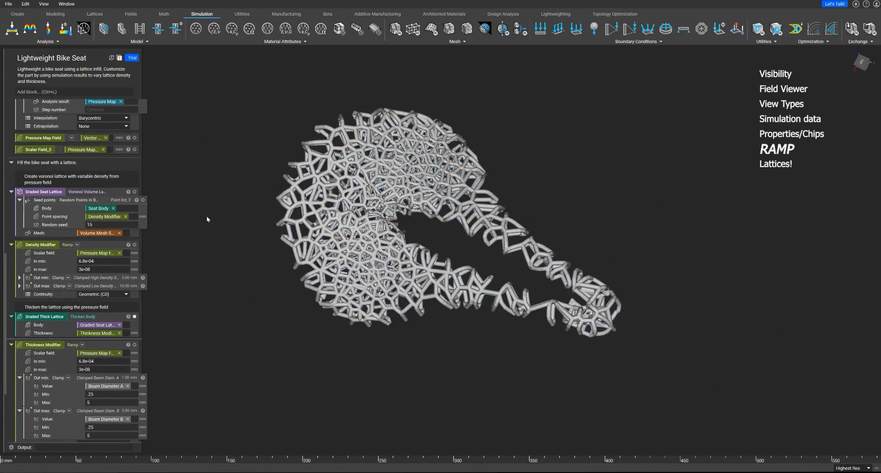
Leave the bike seat project without saving and return to the home page.
left_click(9, 4)
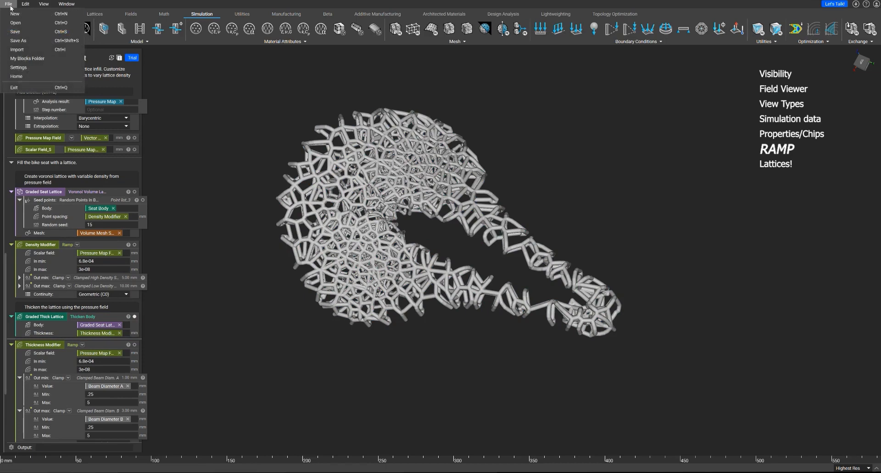
left_click(17, 76)
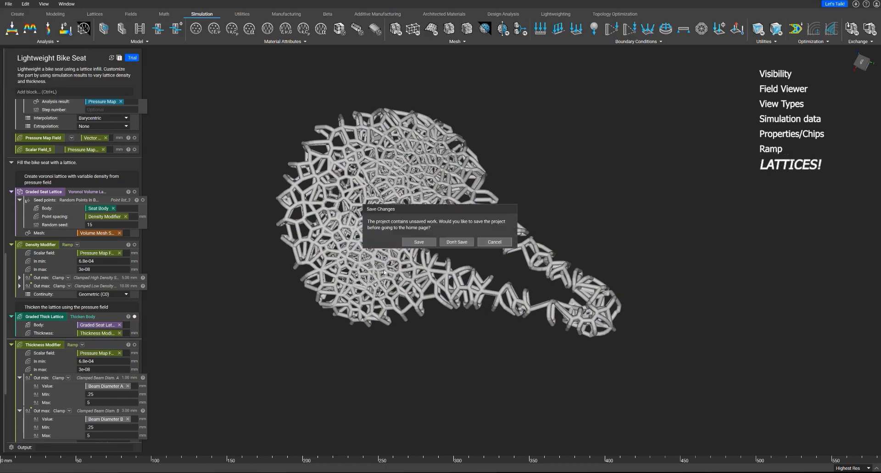
left_click(456, 242)
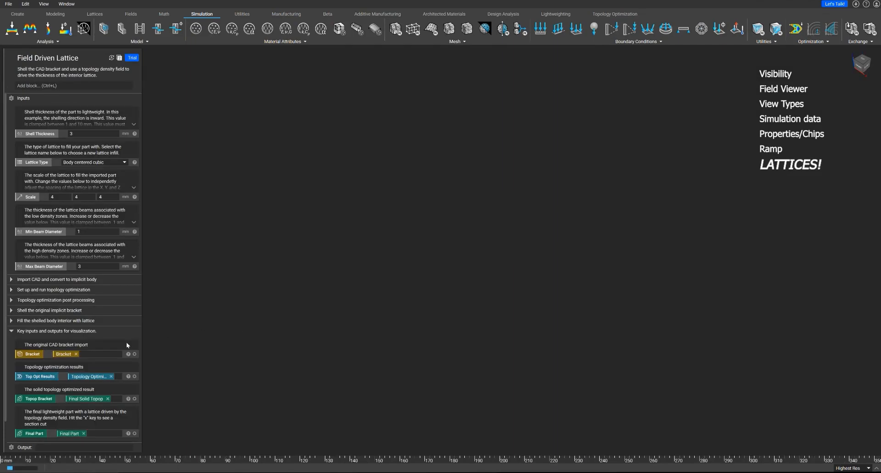
mouse_move(58, 310)
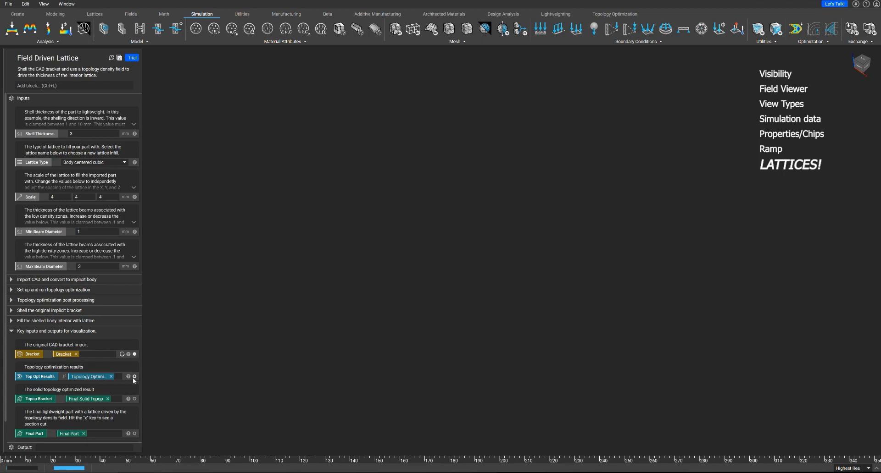
In the Field Driven Lattice example, toggle the topology optimization results and the Trimmed Part visibility.
left_click(134, 354)
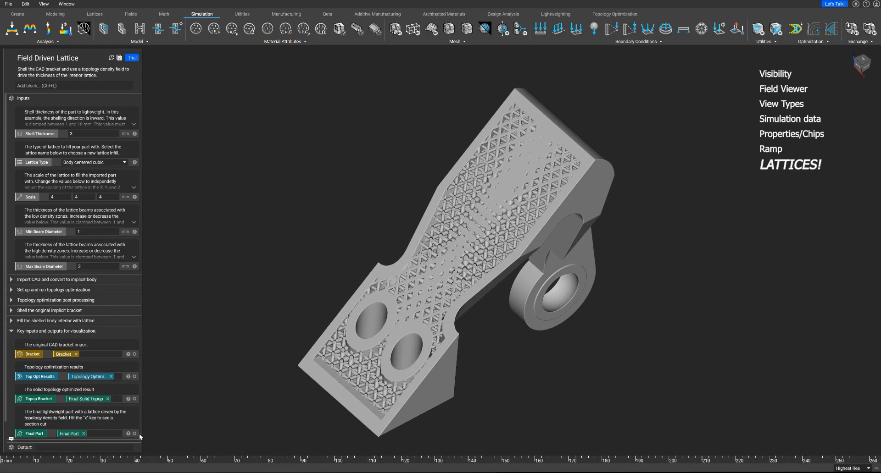
scroll("down", 3)
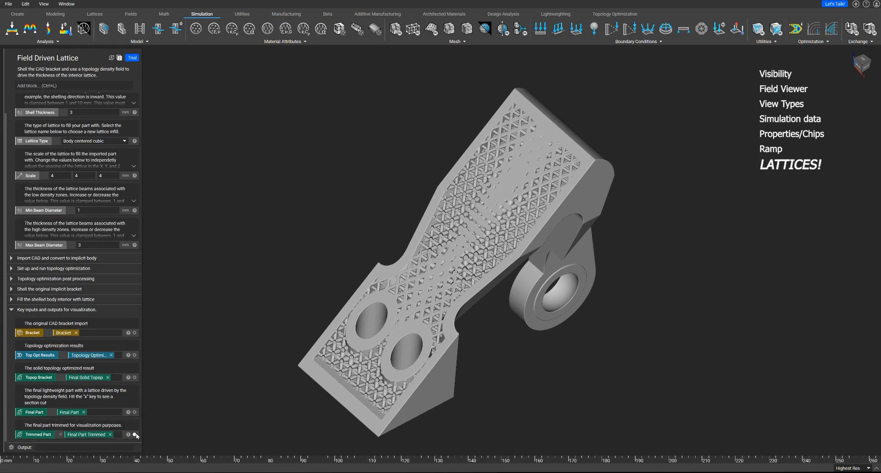
left_click(121, 413)
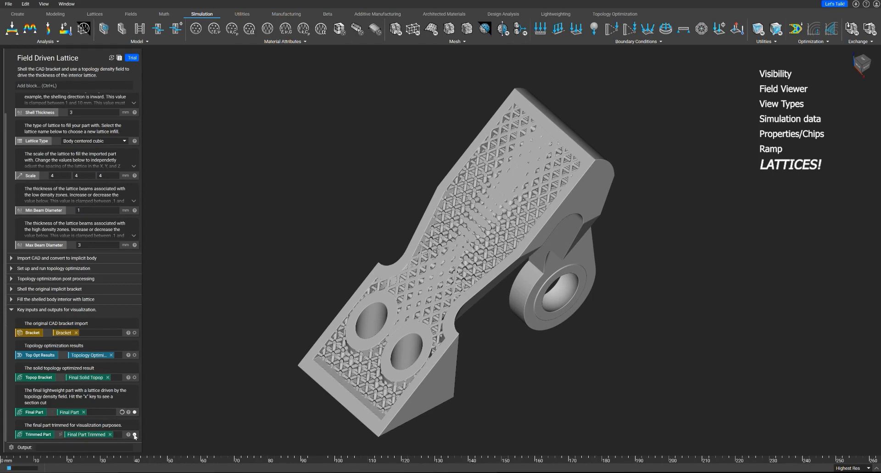
Section-cut the Final Part to expose its interior lattice, then close the section view.
left_click(134, 412)
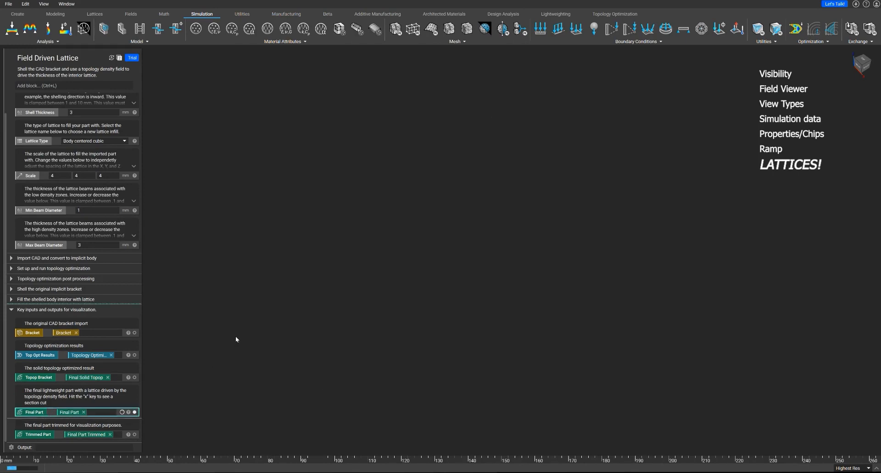
mouse_move(277, 313)
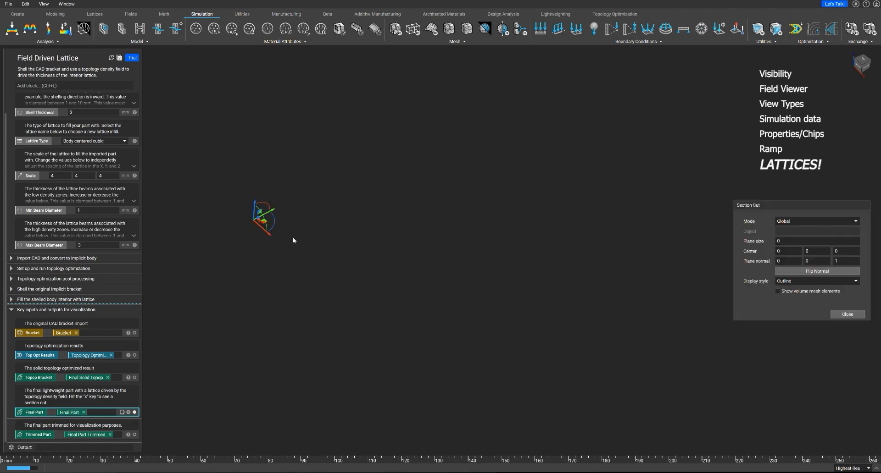
mouse_move(324, 272)
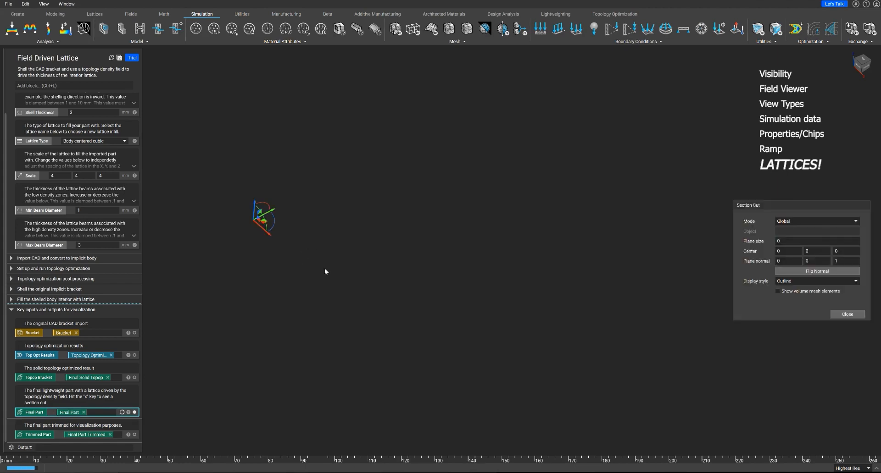
mouse_move(289, 228)
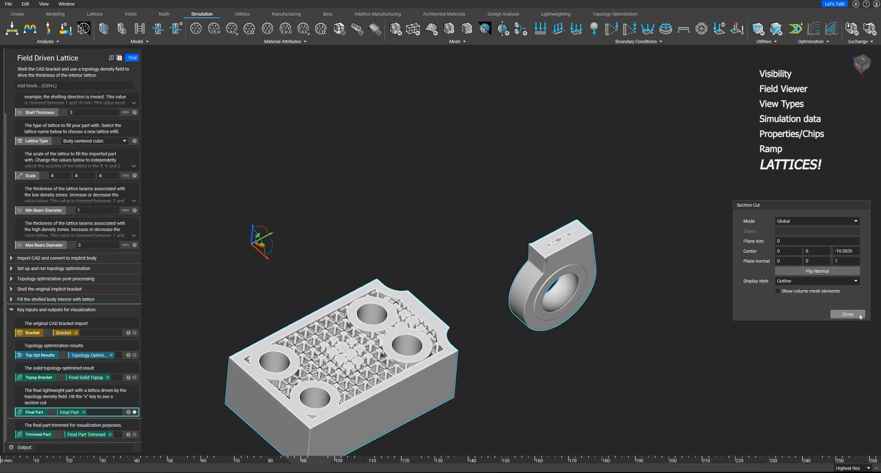
left_click(846, 314)
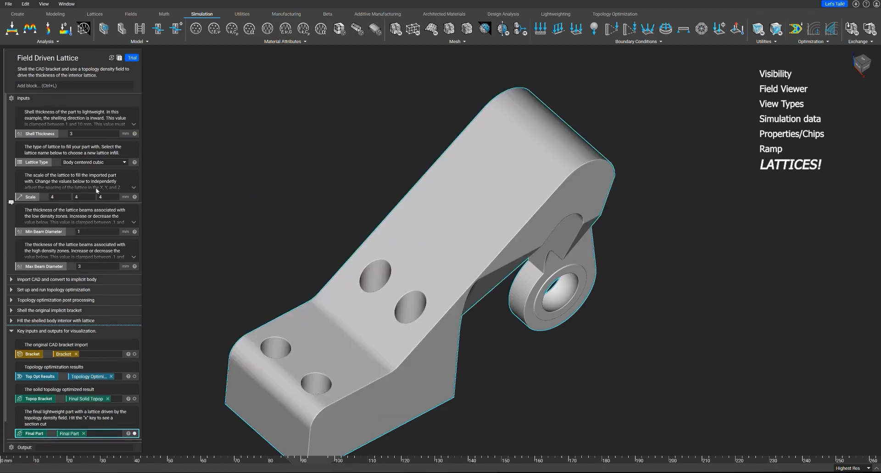
Set the bracket's Lattice Type input to Face centered cubic.
left_click(123, 163)
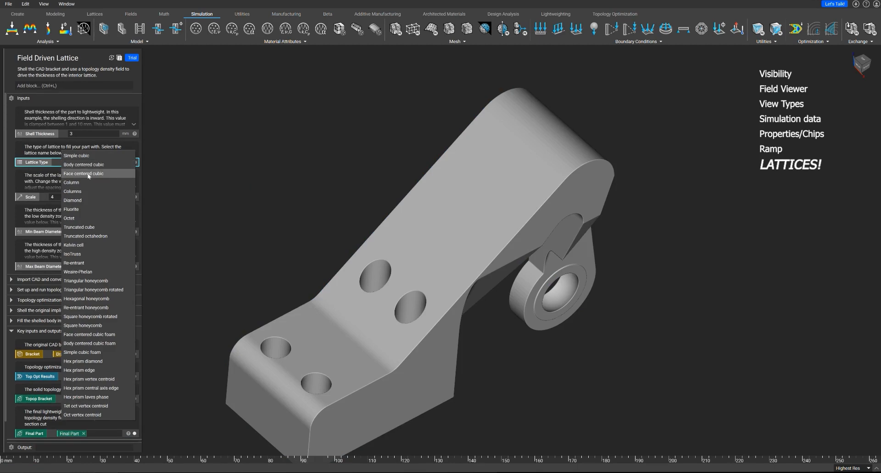
left_click(82, 173)
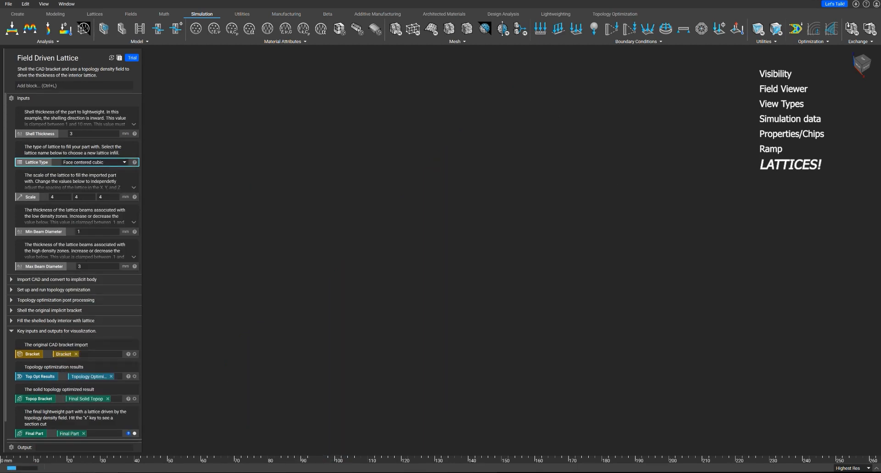
mouse_move(88, 242)
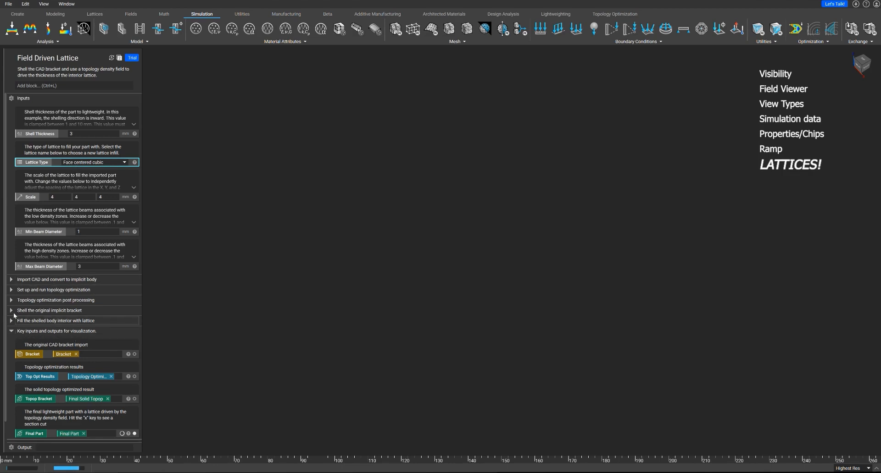
Expand the lattice fill step and show its Volume Lattice block in the view.
left_click(11, 310)
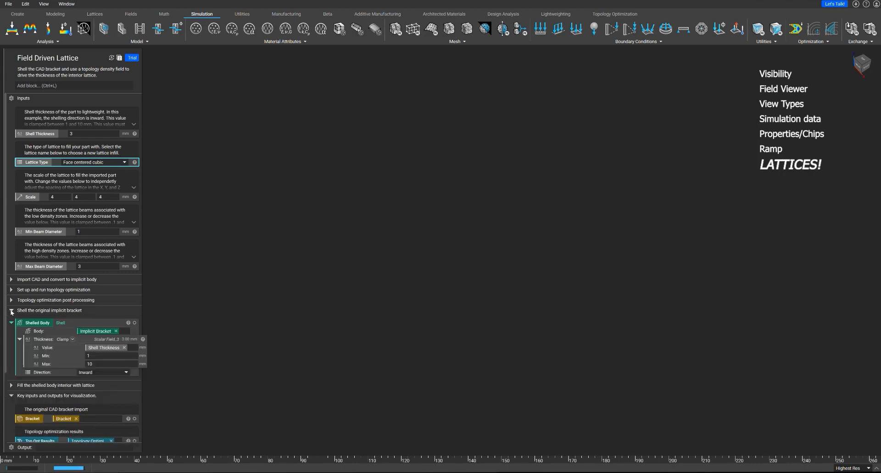
left_click(11, 310)
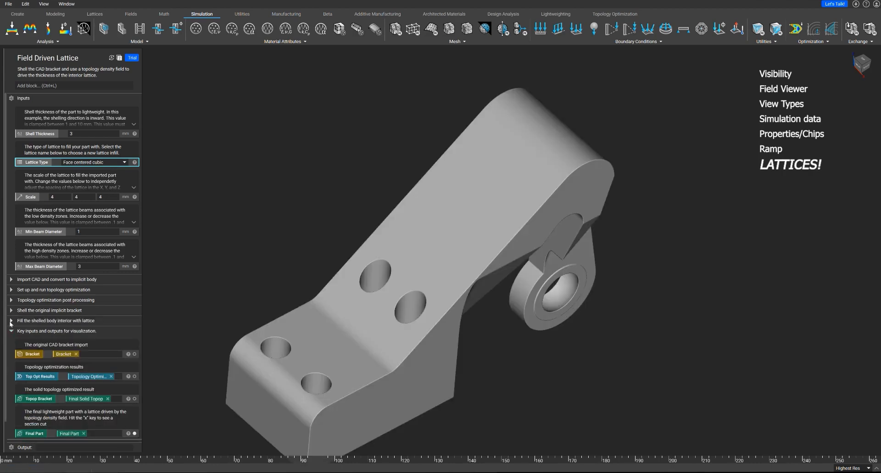
left_click(11, 321)
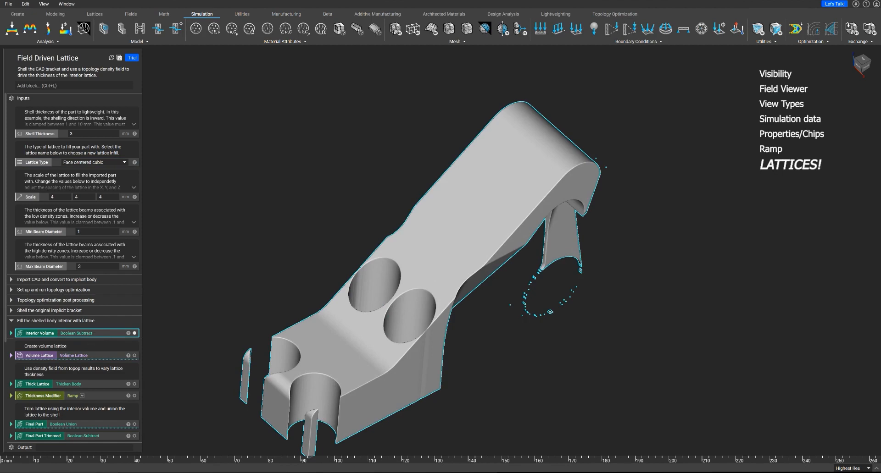
left_click(134, 355)
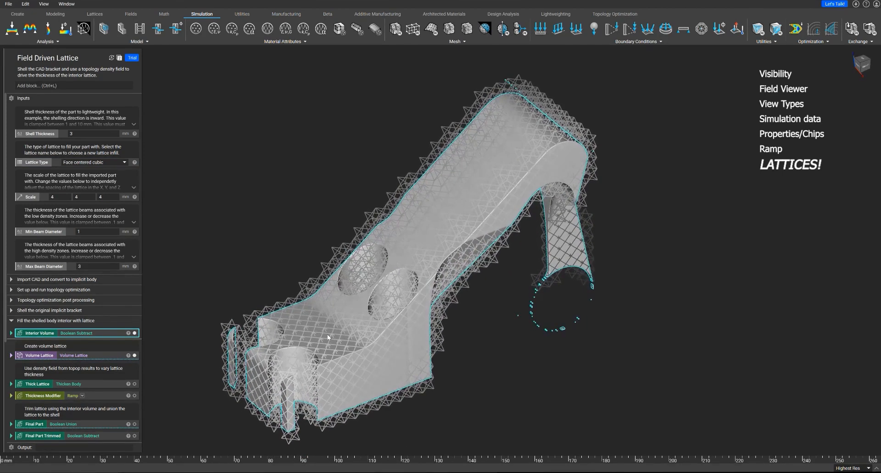
mouse_move(118, 389)
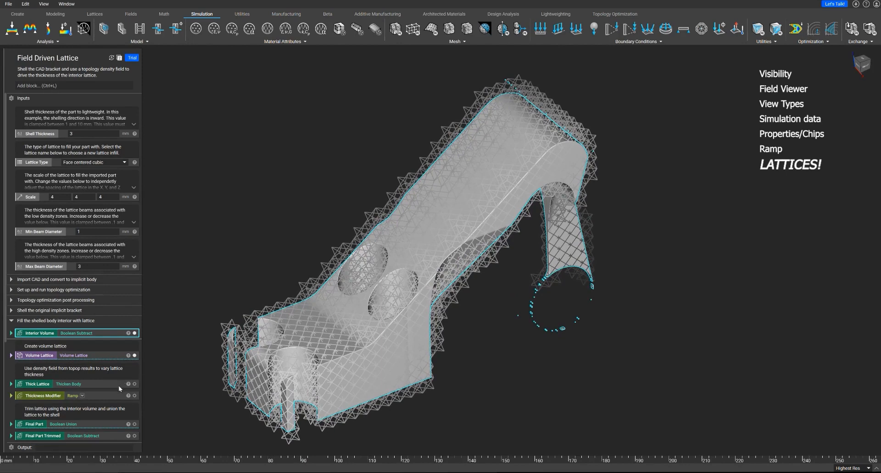
mouse_move(122, 383)
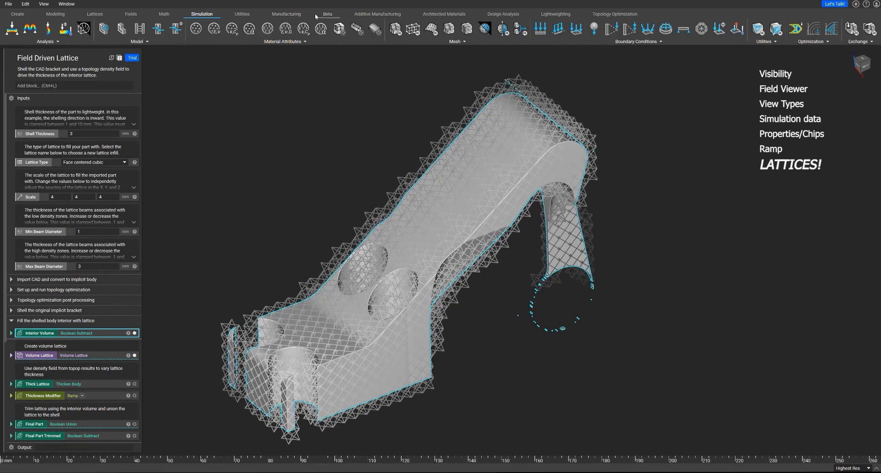
Add a Walled TPMS block on the Implicit Bracket with 5 mm cells and Gyroid fill type.
left_click(93, 14)
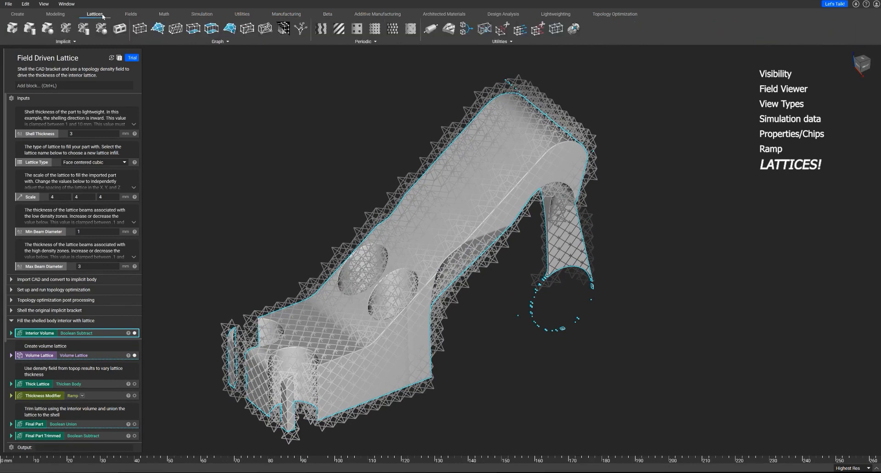
mouse_move(64, 29)
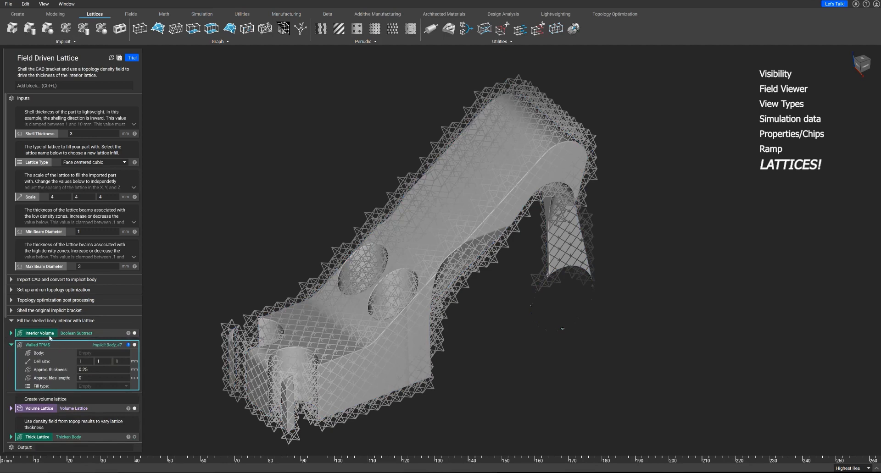
left_click(11, 333)
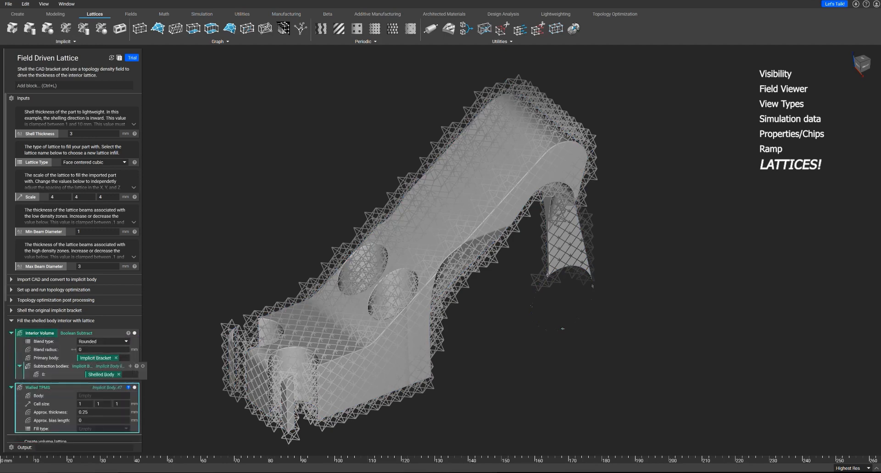
scroll("down", 3)
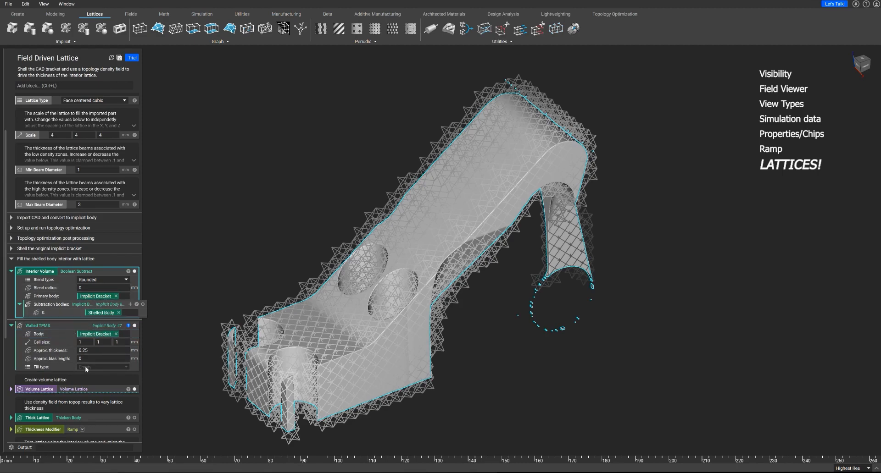
left_click(104, 367)
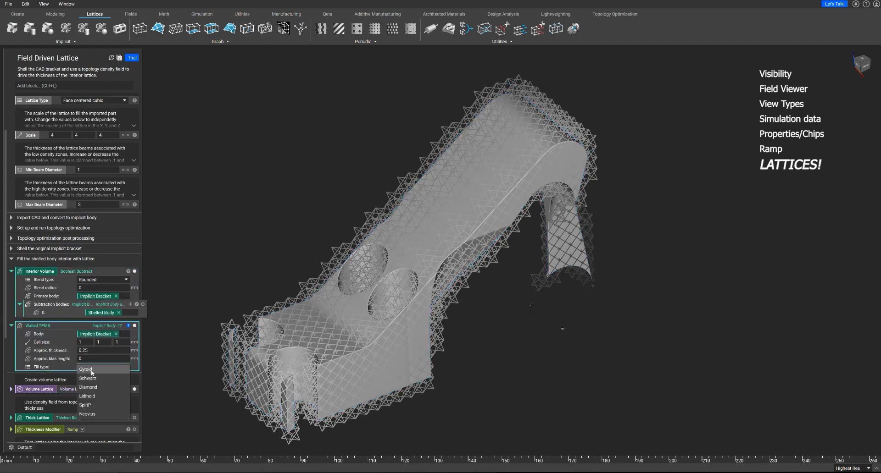
left_click(86, 370)
type("5")
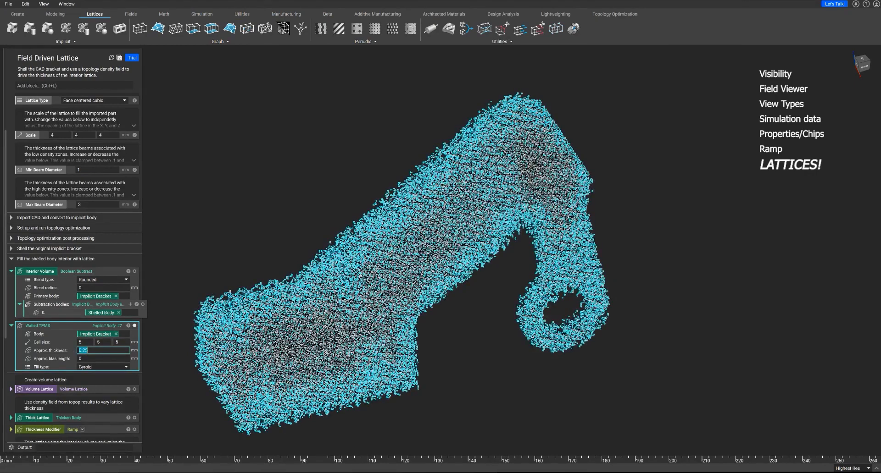
Set the Walled TPMS approximate thickness to 1 mm and orbit to inspect the gyroid.
type("1")
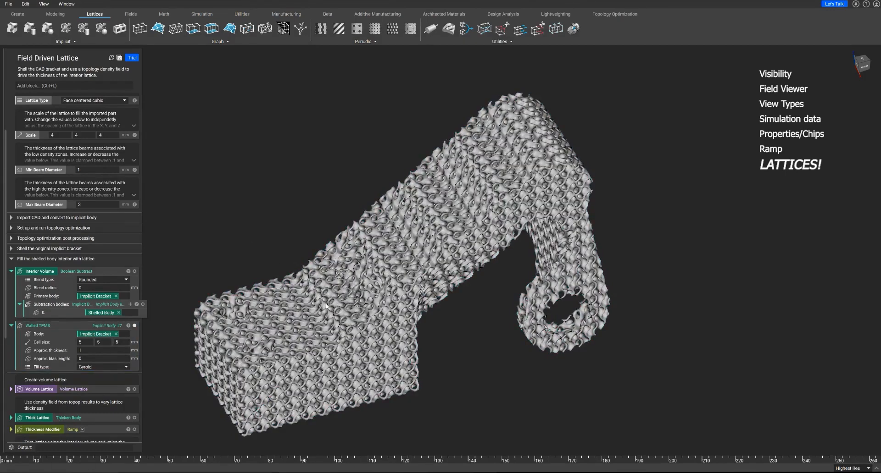
left_click_drag(393, 252, 421, 309)
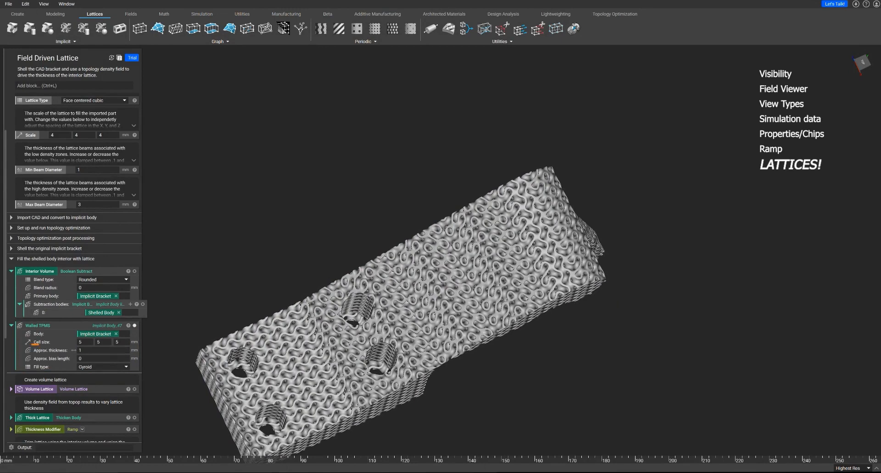
mouse_move(29, 351)
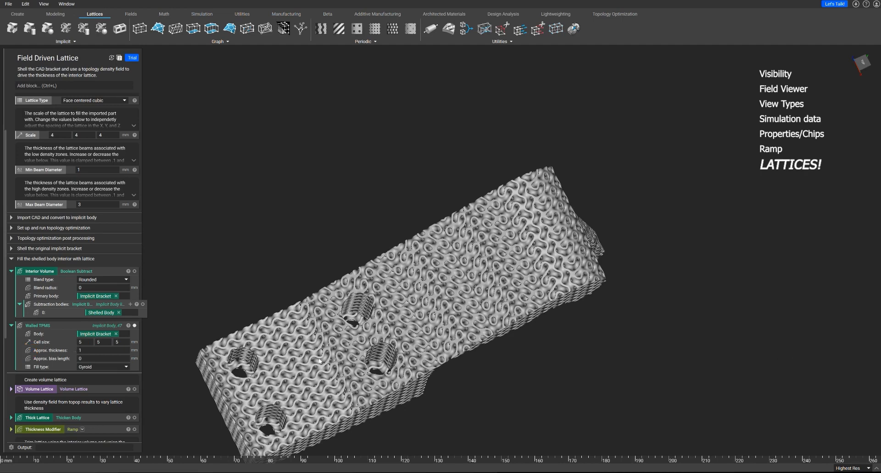
mouse_move(79, 342)
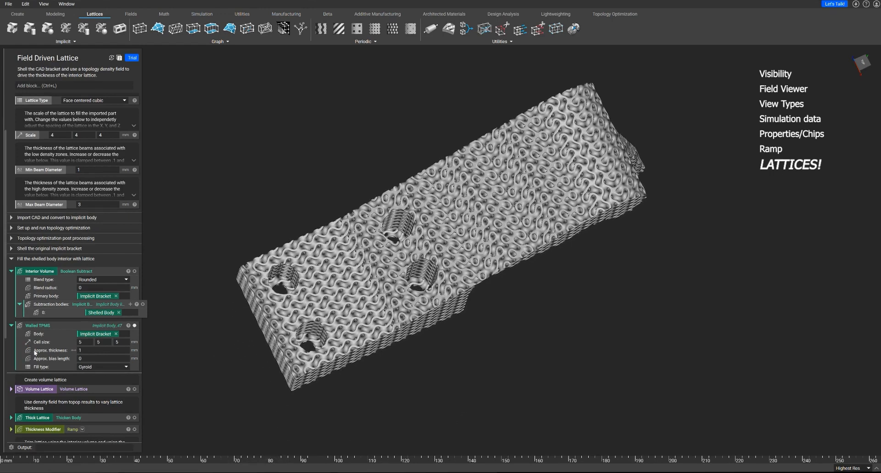
mouse_move(50, 418)
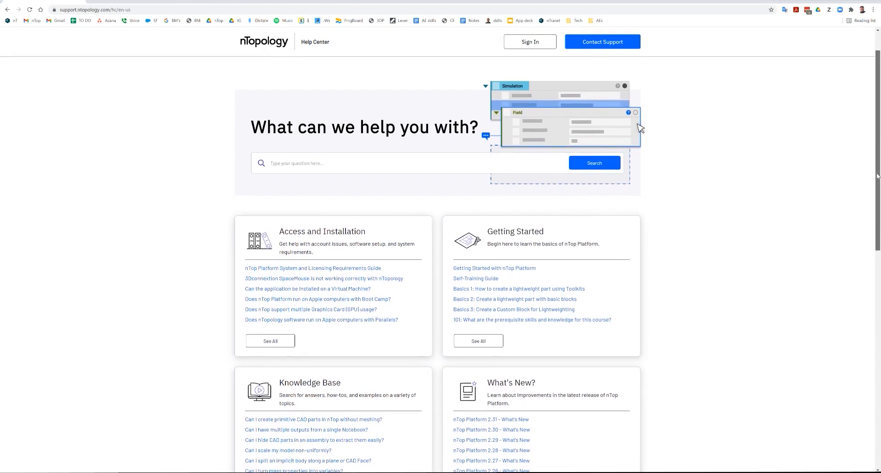
Scroll down the support.ntopology.com Help Center home page to its help categories.
scroll("down", 3)
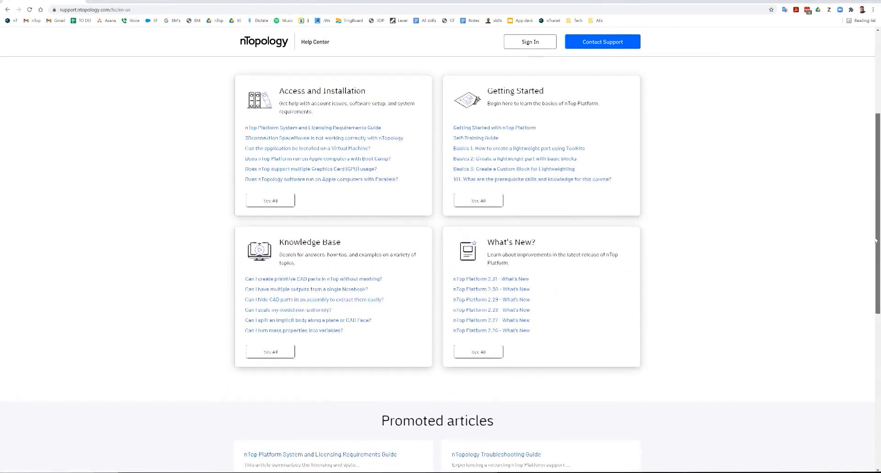